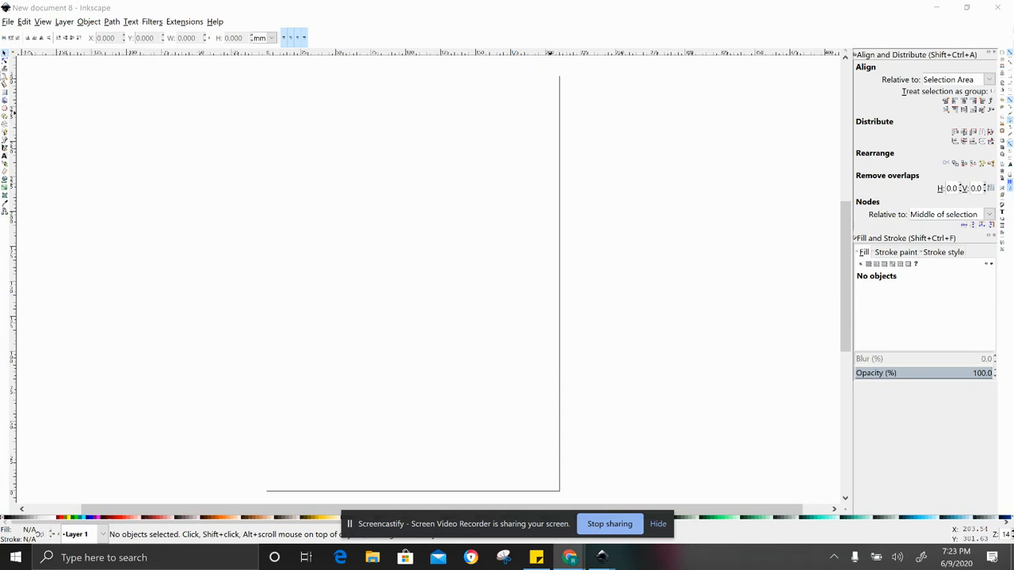
mouse_move(6, 115)
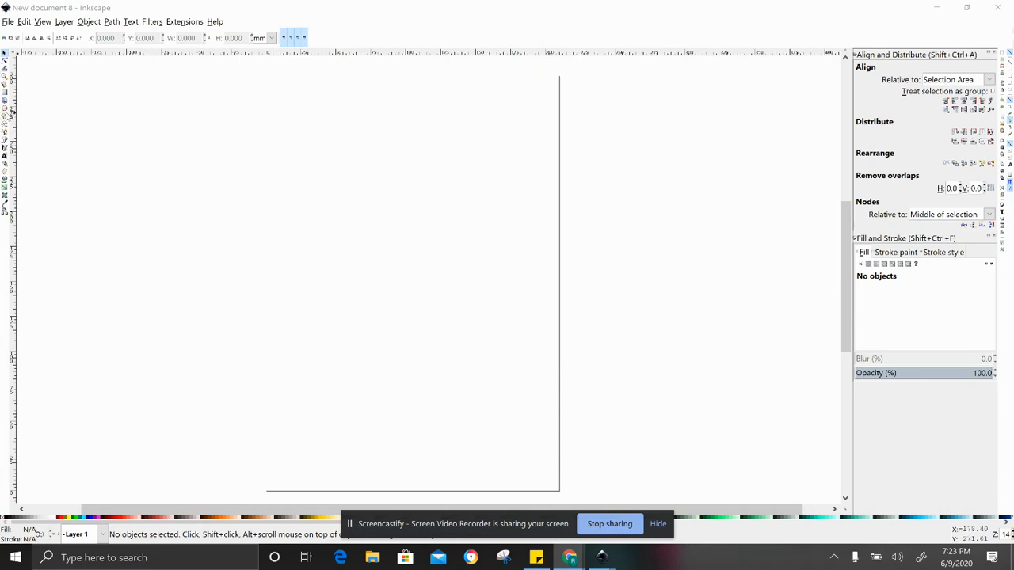
mouse_move(5, 115)
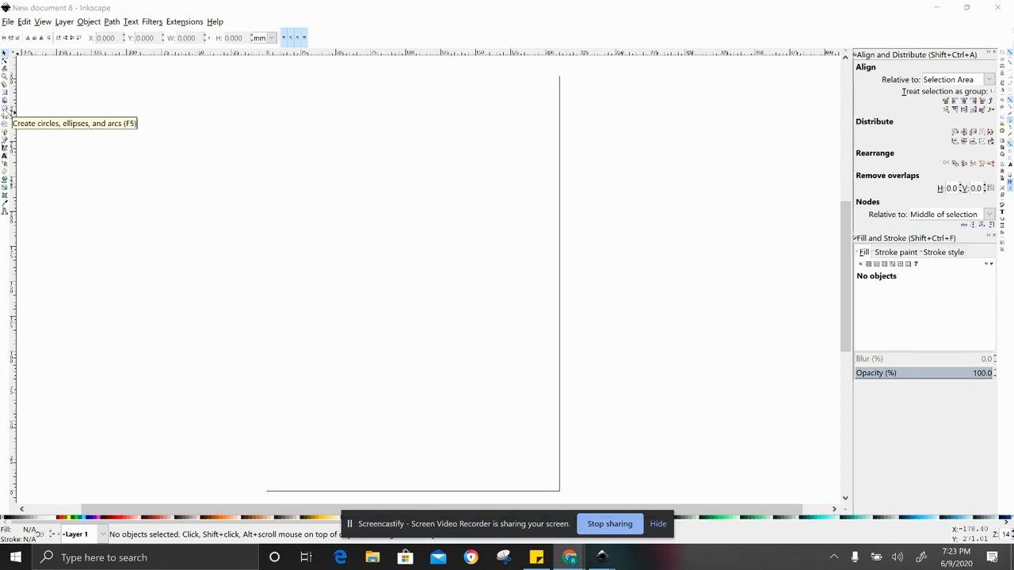
- Draw a large turquoise circle on the blank page with the Ellipse tool
click(6, 111)
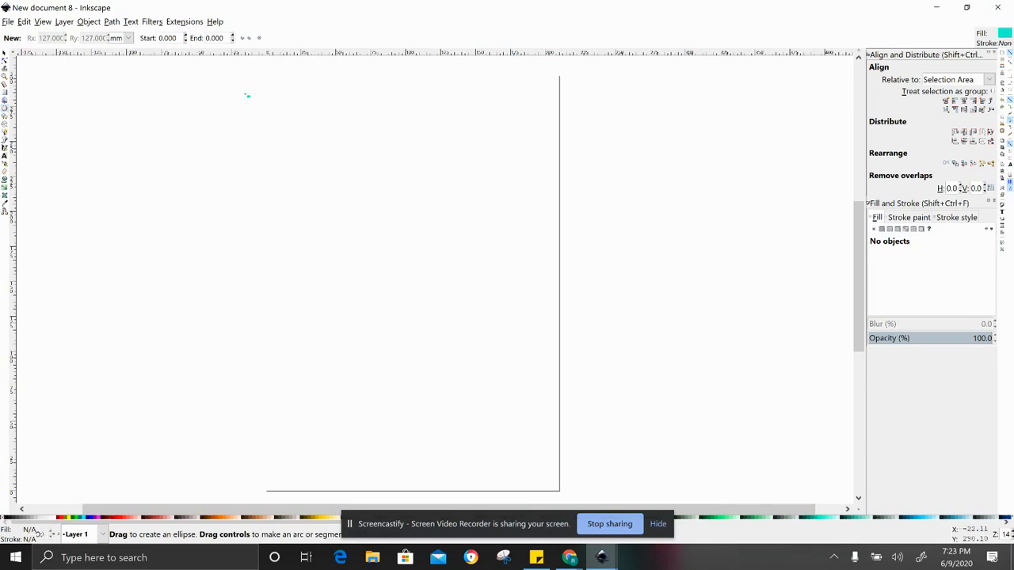
drag(247, 95, 450, 262)
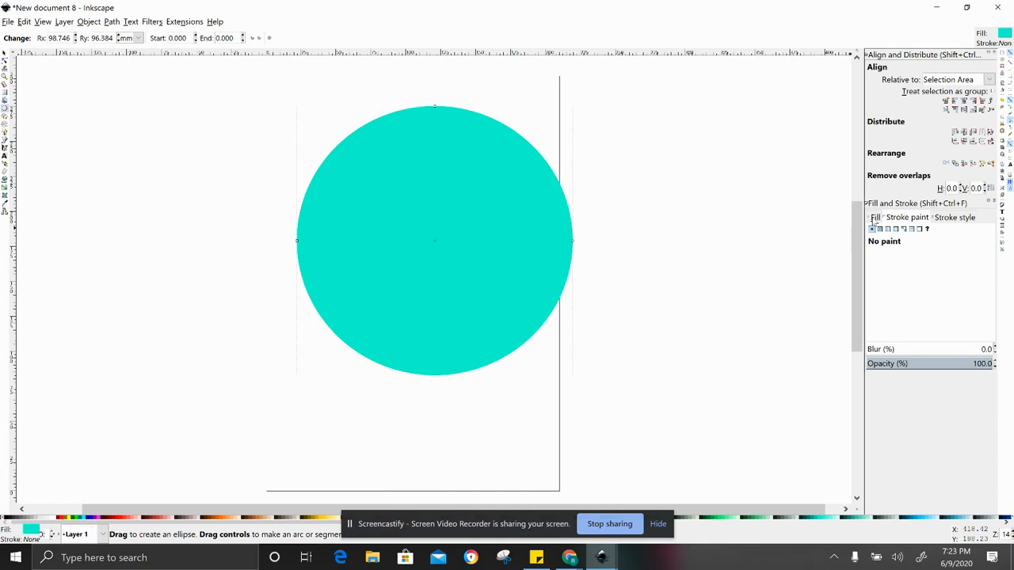
mouse_move(445, 193)
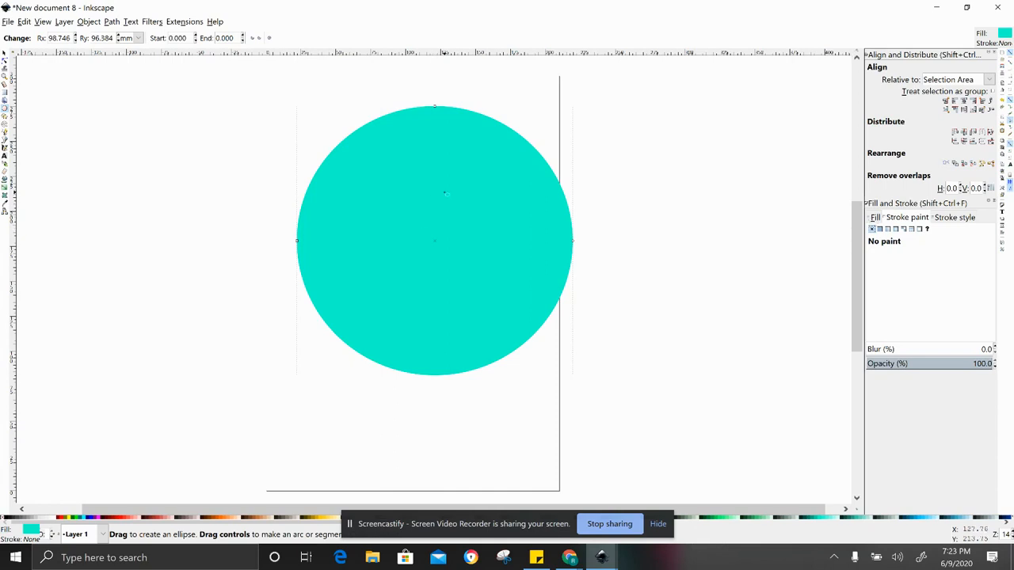
mouse_move(147, 140)
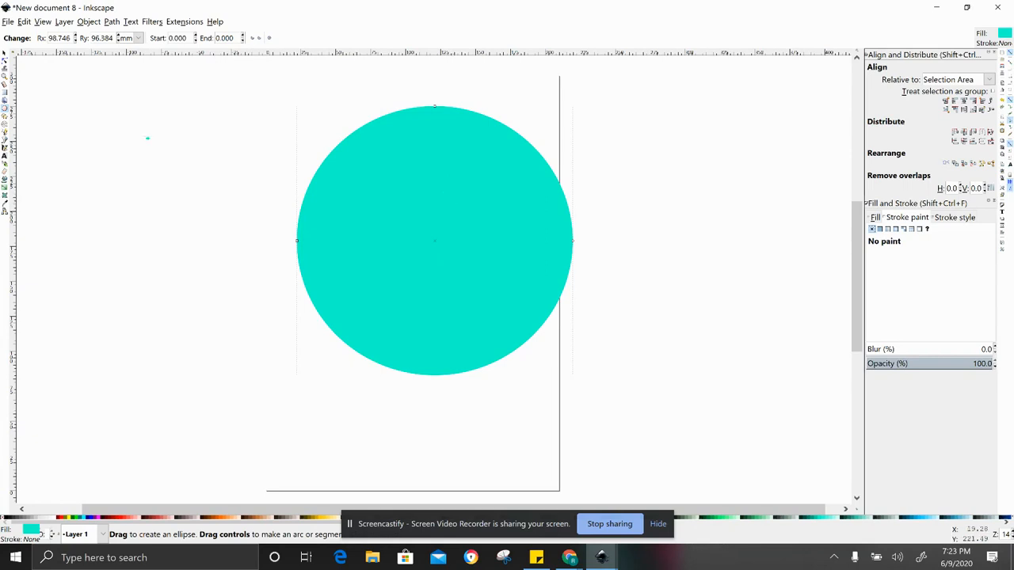
mouse_move(35, 105)
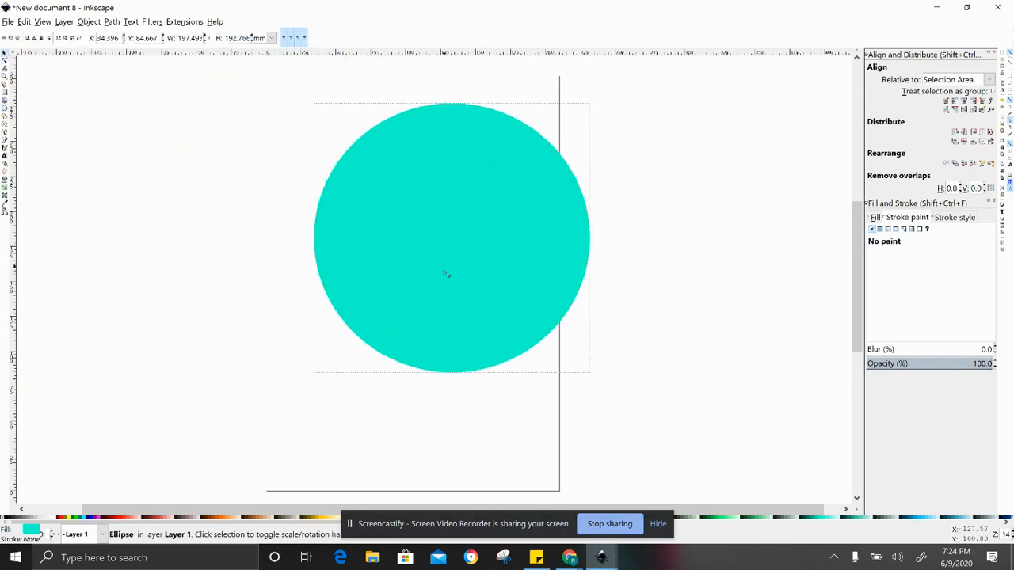
- Size the circle to 10 by 10 inches, position it over the page and deselect it
drag(451, 238, 437, 247)
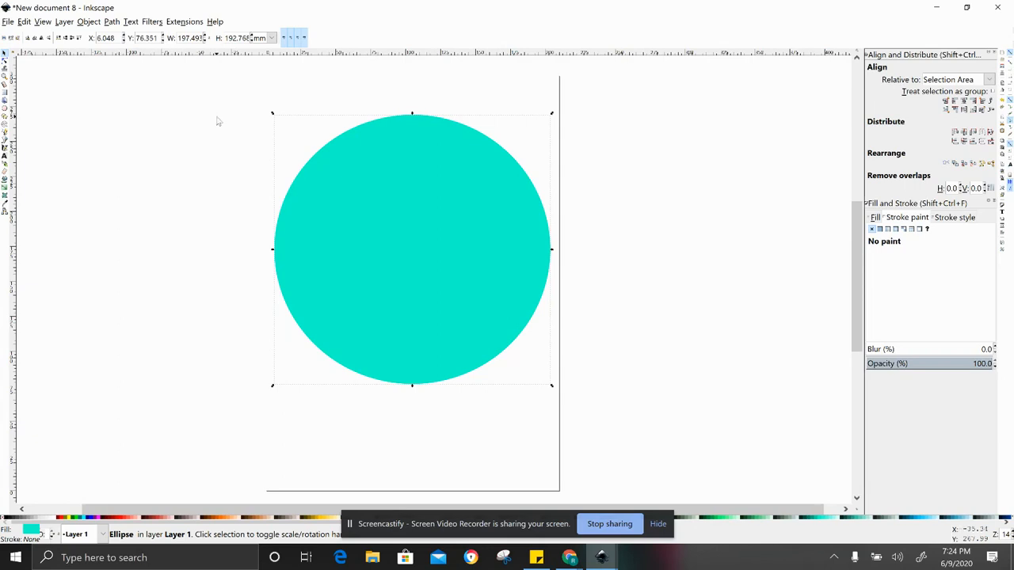
click(272, 38)
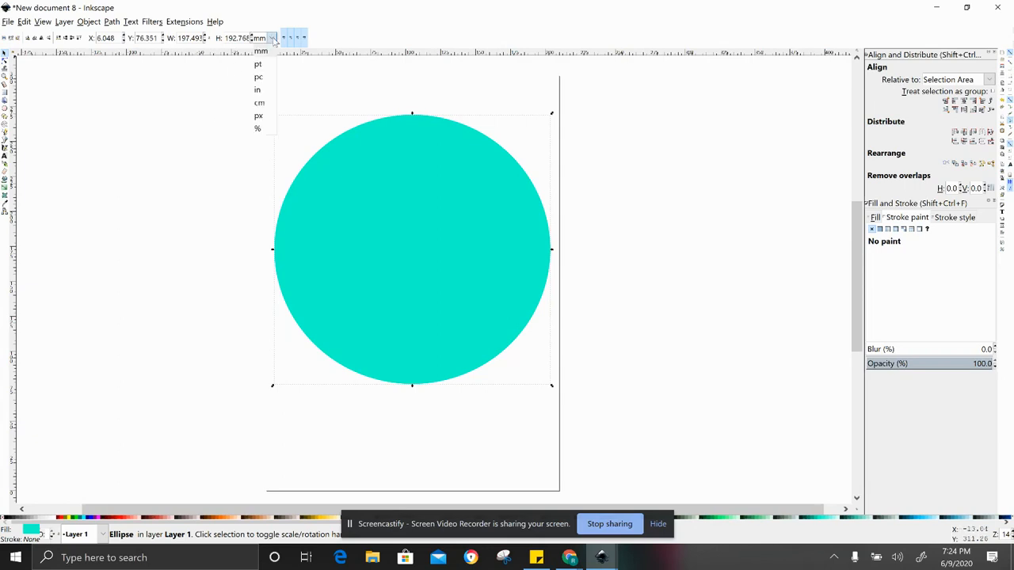
click(256, 88)
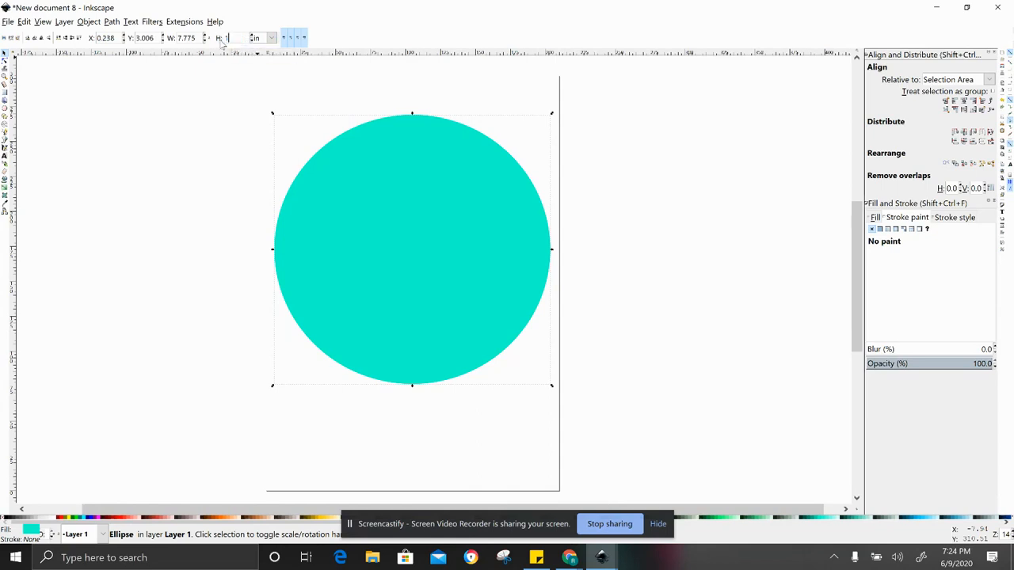
text(10.000)
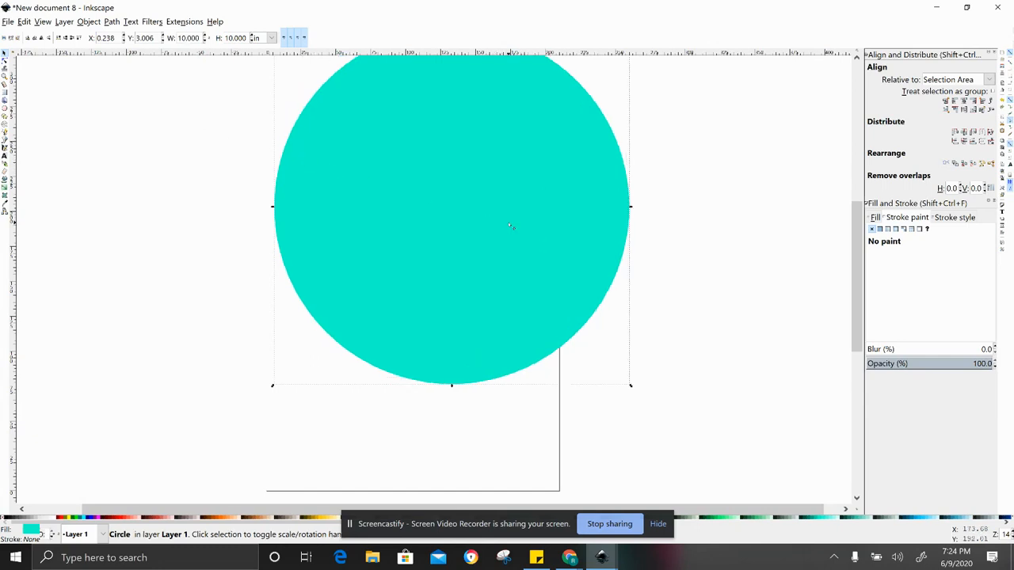
drag(510, 225, 457, 276)
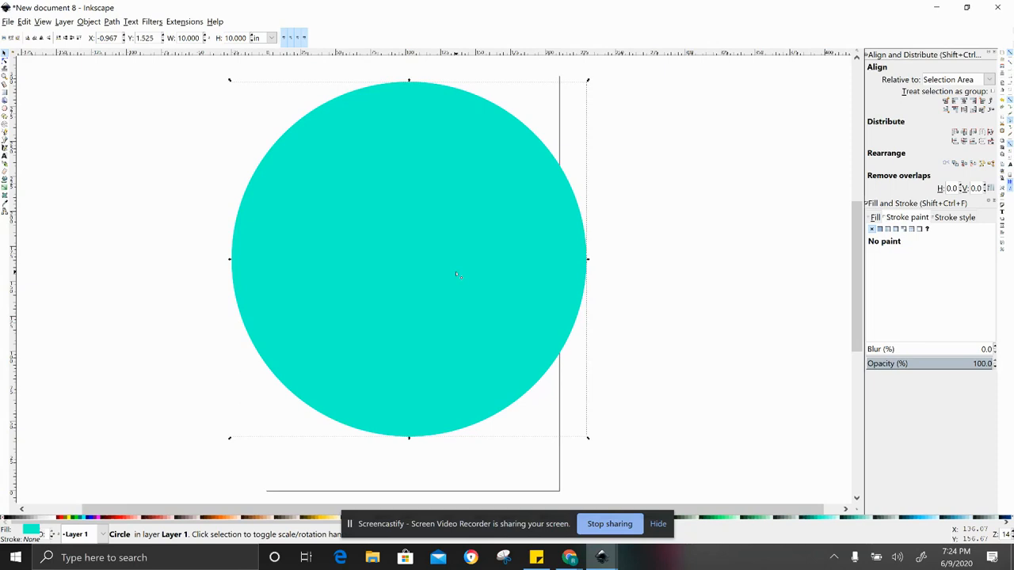
mouse_move(366, 214)
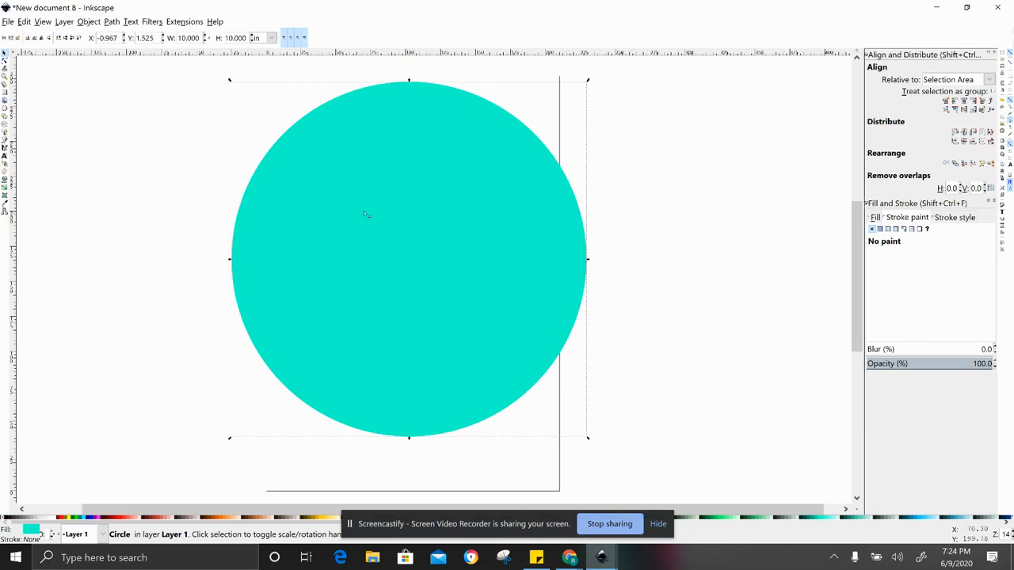
mouse_move(434, 250)
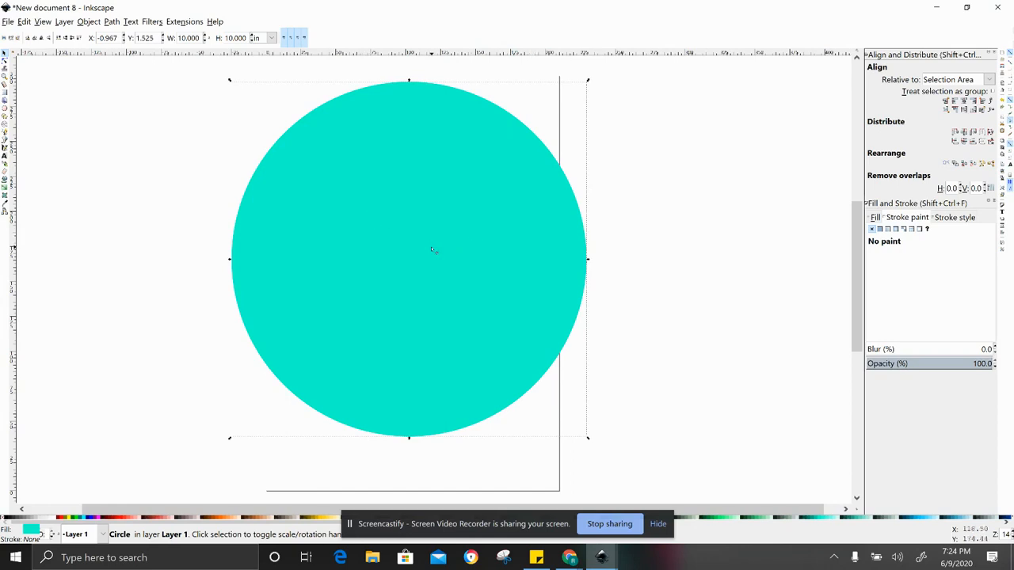
mouse_move(684, 292)
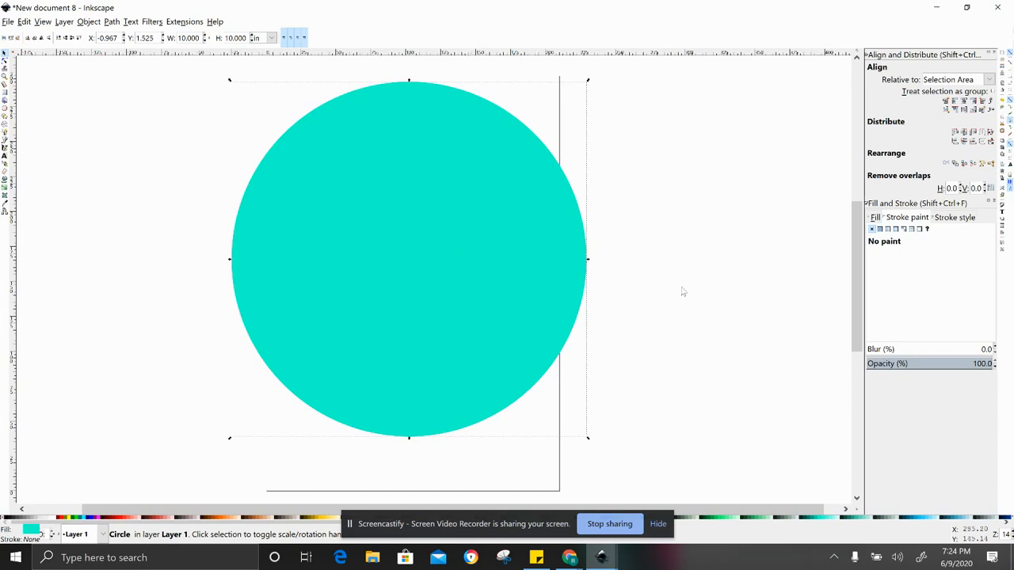
mouse_move(670, 288)
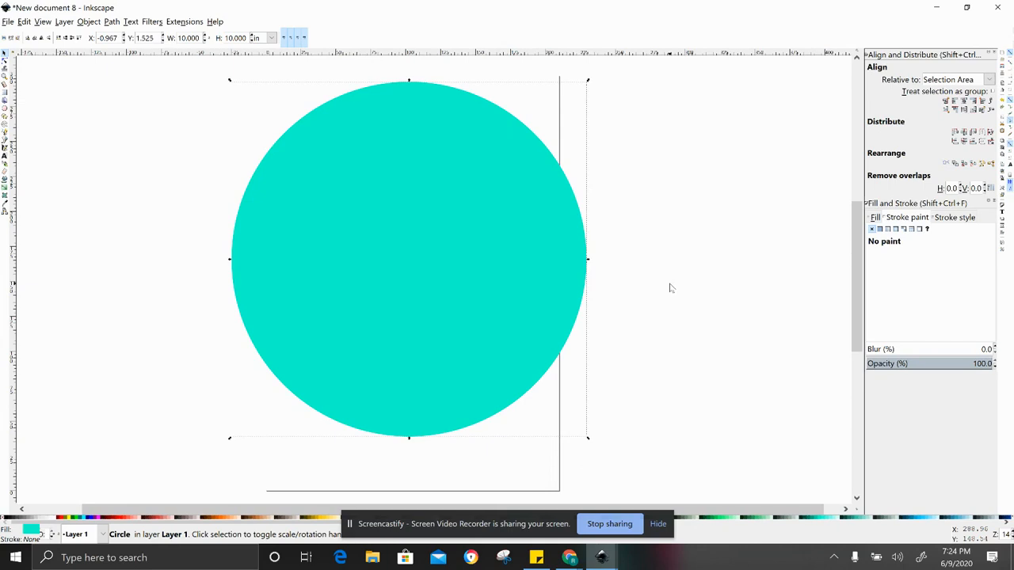
mouse_move(200, 140)
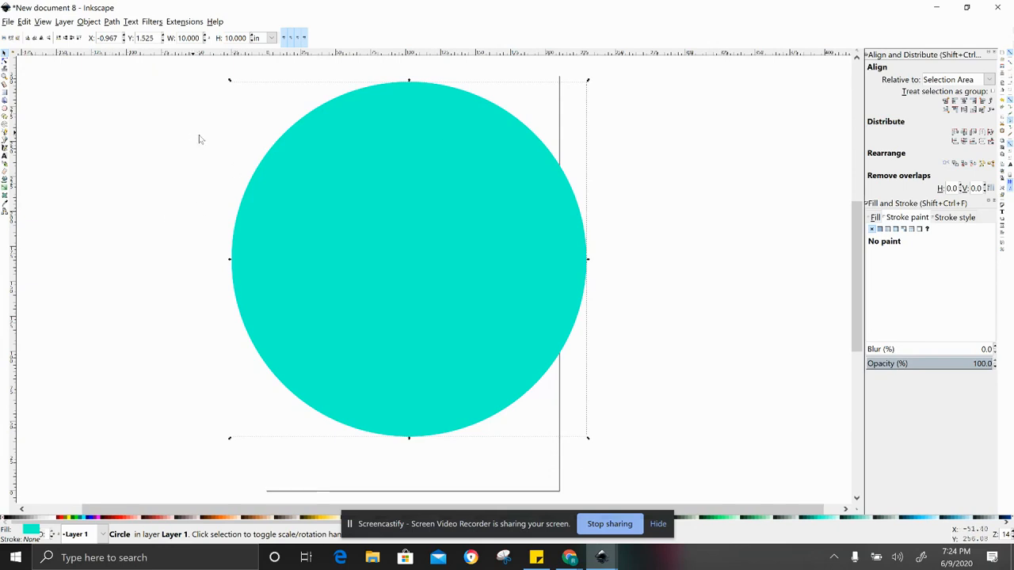
mouse_move(680, 357)
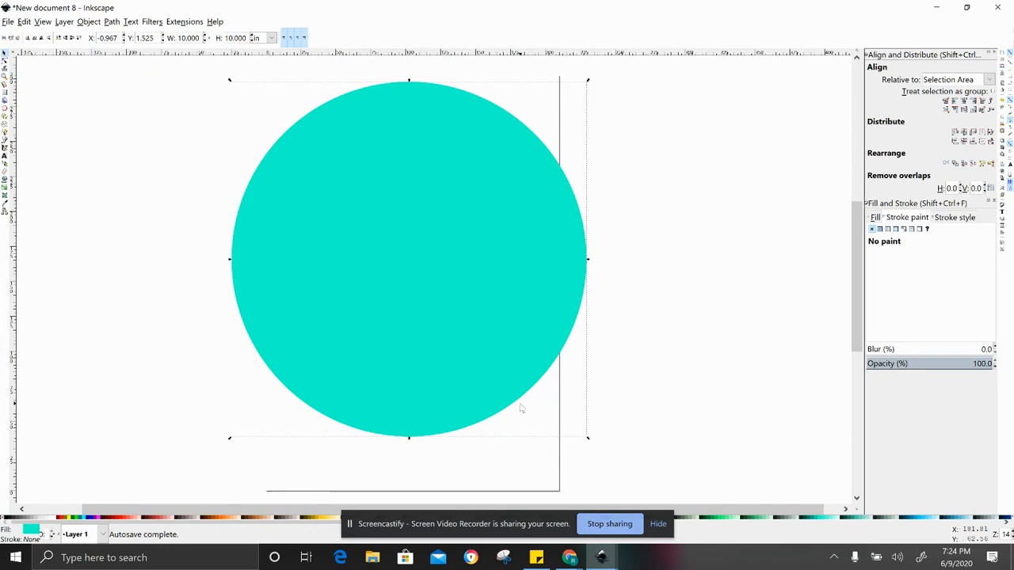
click(409, 260)
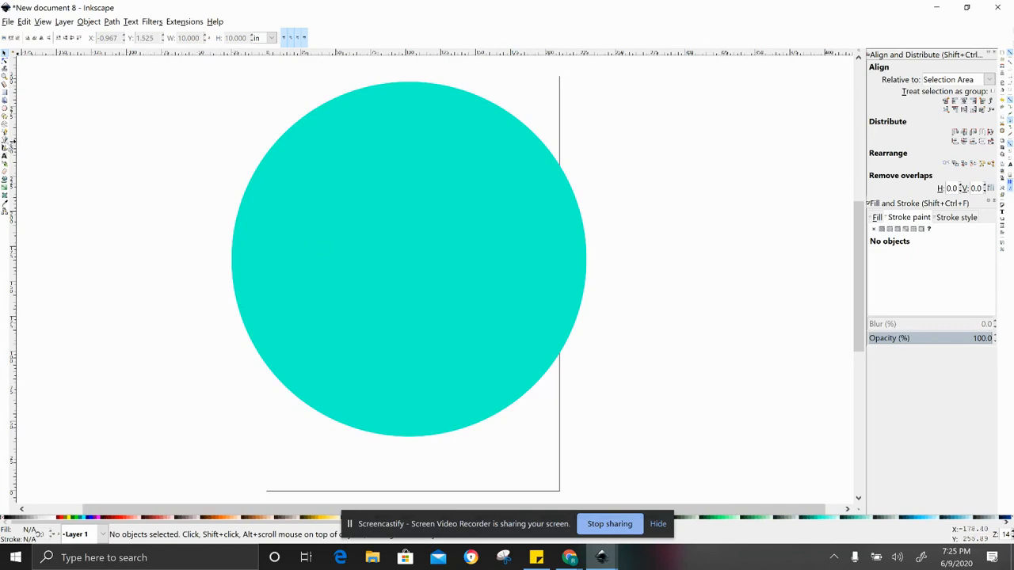
mouse_move(6, 146)
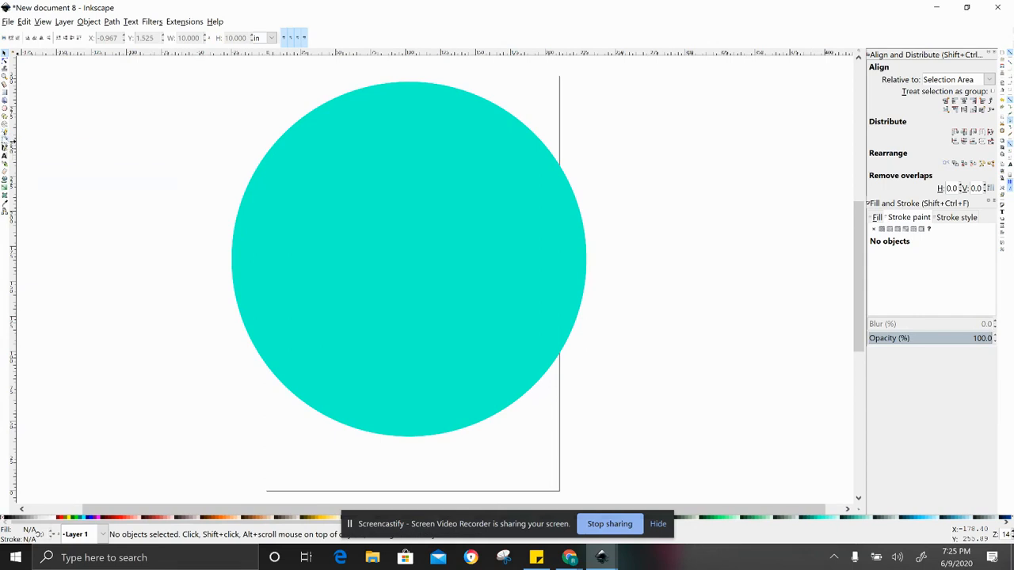
mouse_move(6, 136)
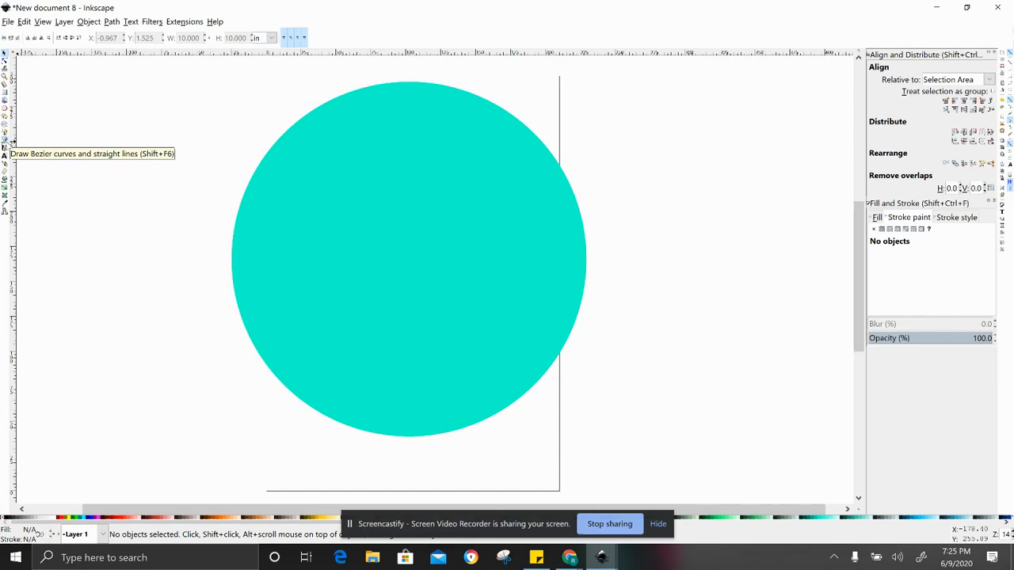
mouse_move(4, 163)
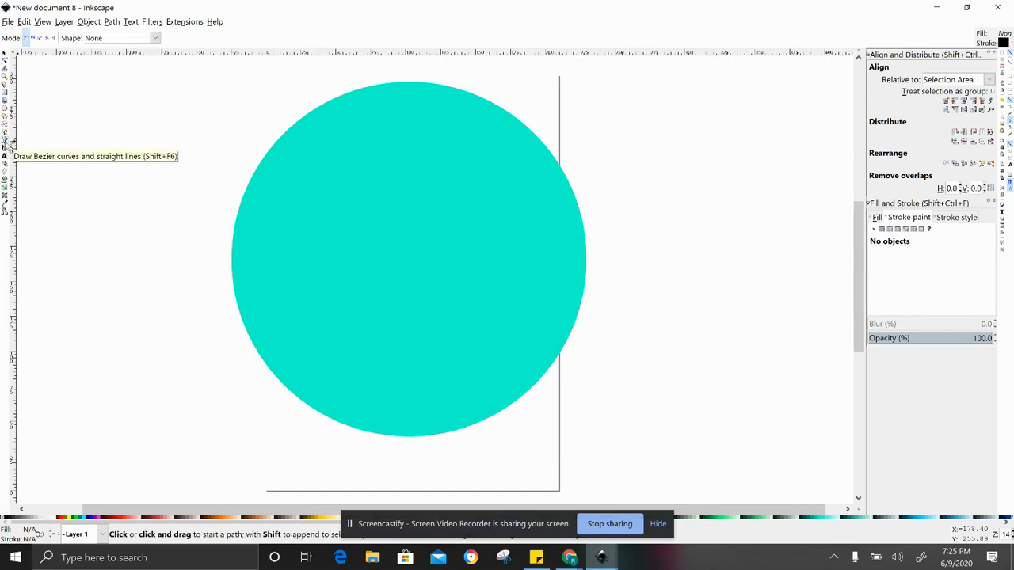
mouse_move(212, 130)
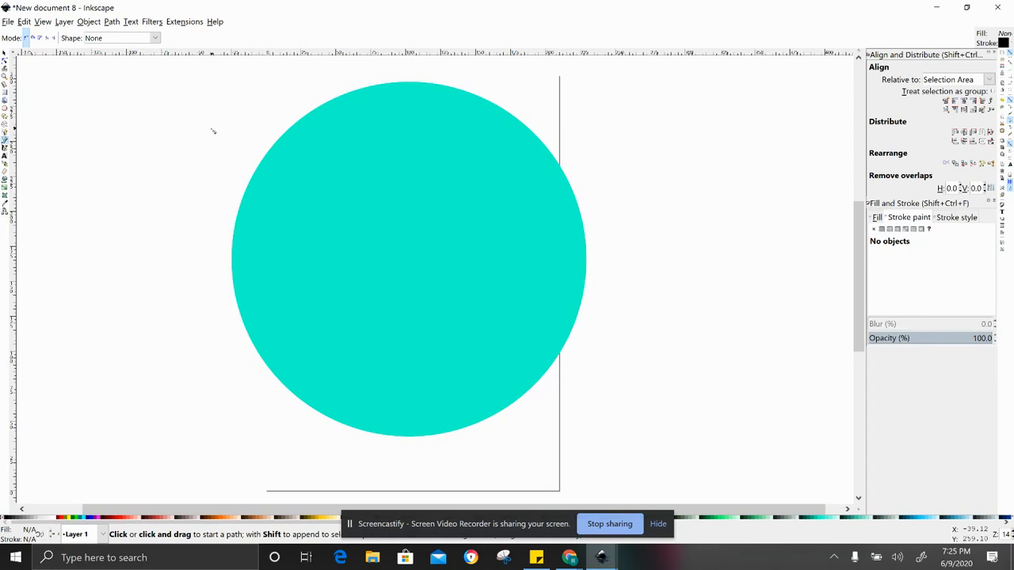
mouse_move(175, 133)
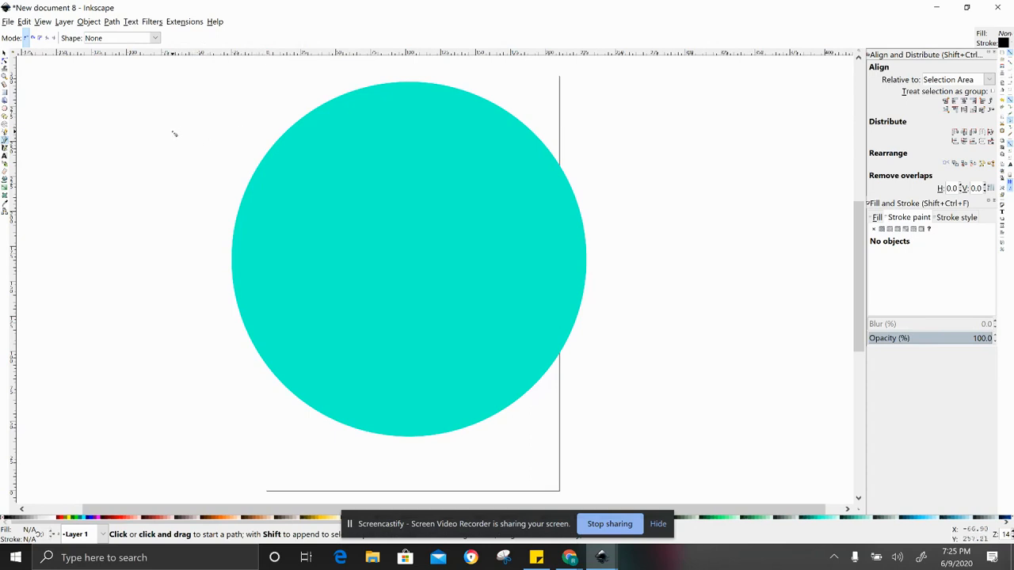
mouse_move(714, 260)
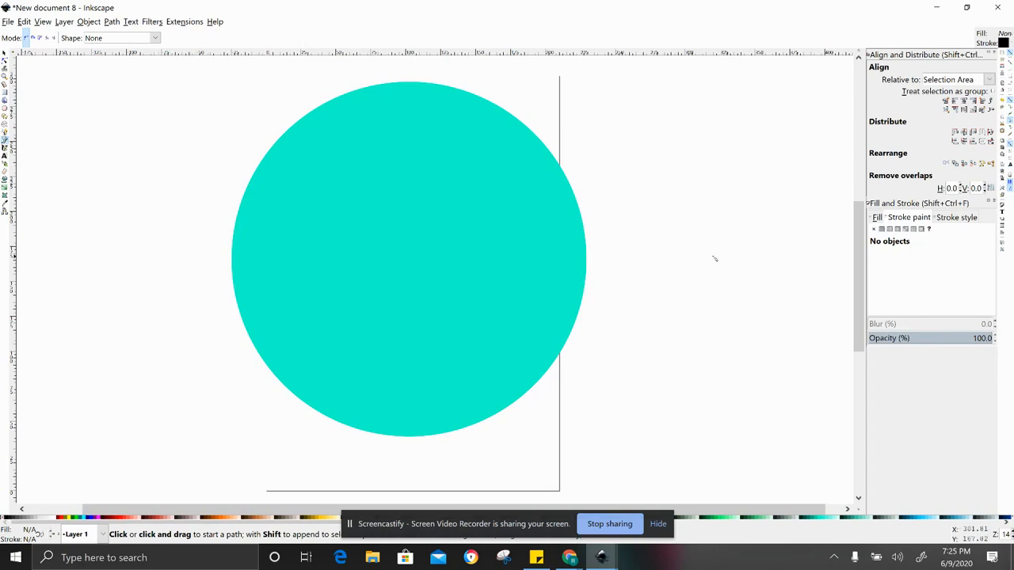
mouse_move(228, 117)
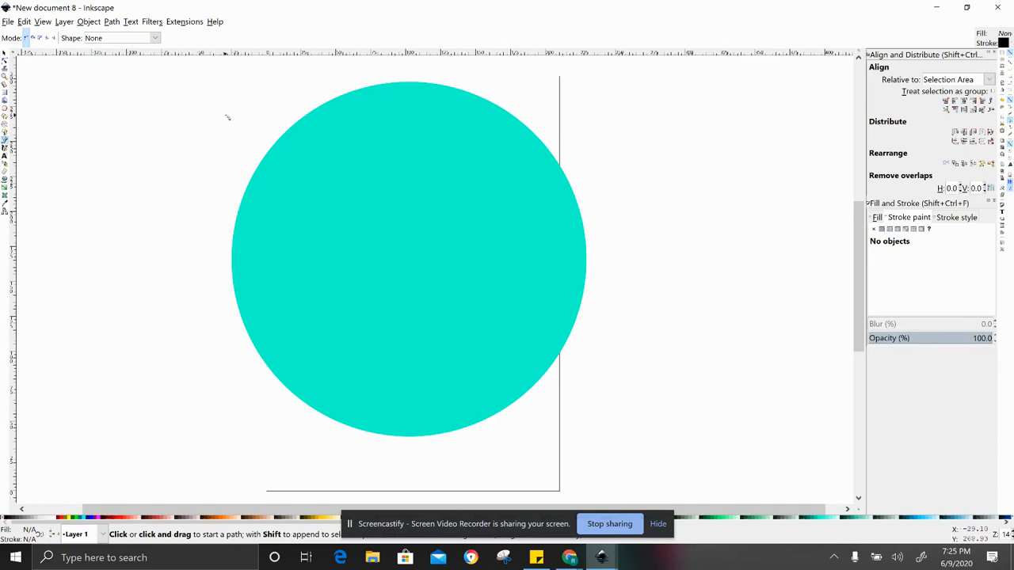
mouse_move(200, 120)
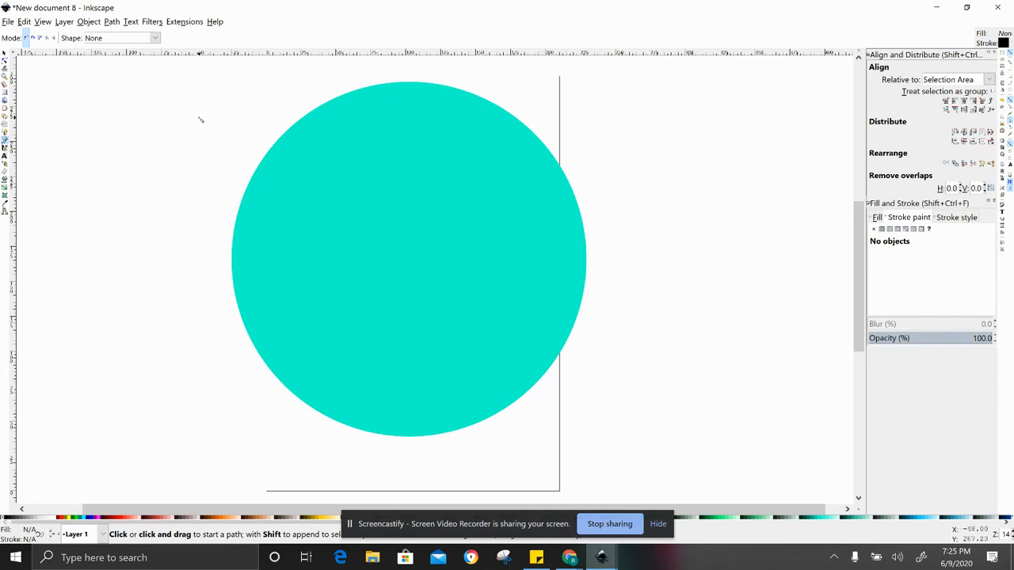
mouse_move(345, 118)
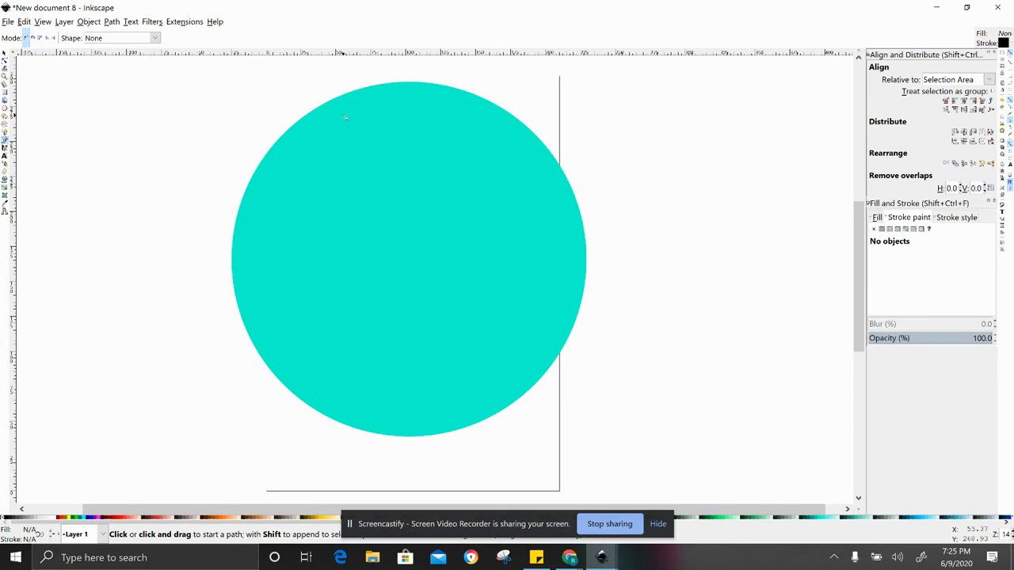
mouse_move(188, 114)
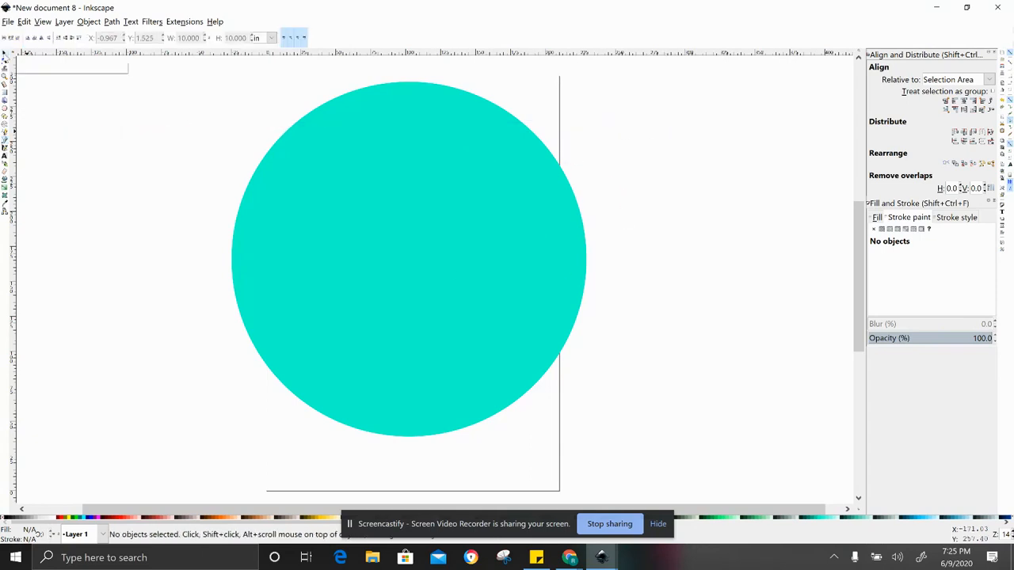
- Draw a thin straight horizontal line across the upper part of the circle
drag(189, 140, 577, 140)
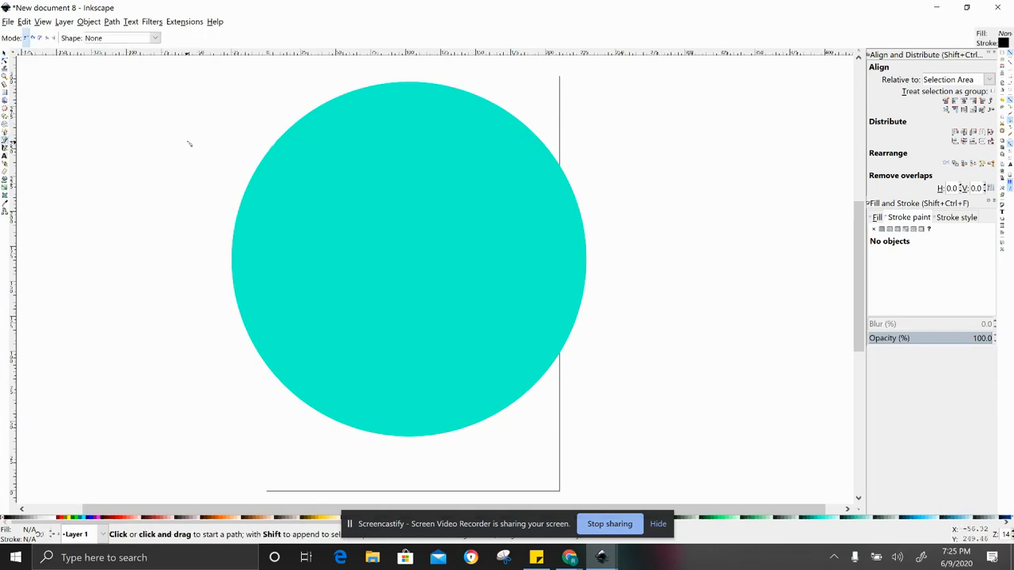
drag(187, 136, 681, 136)
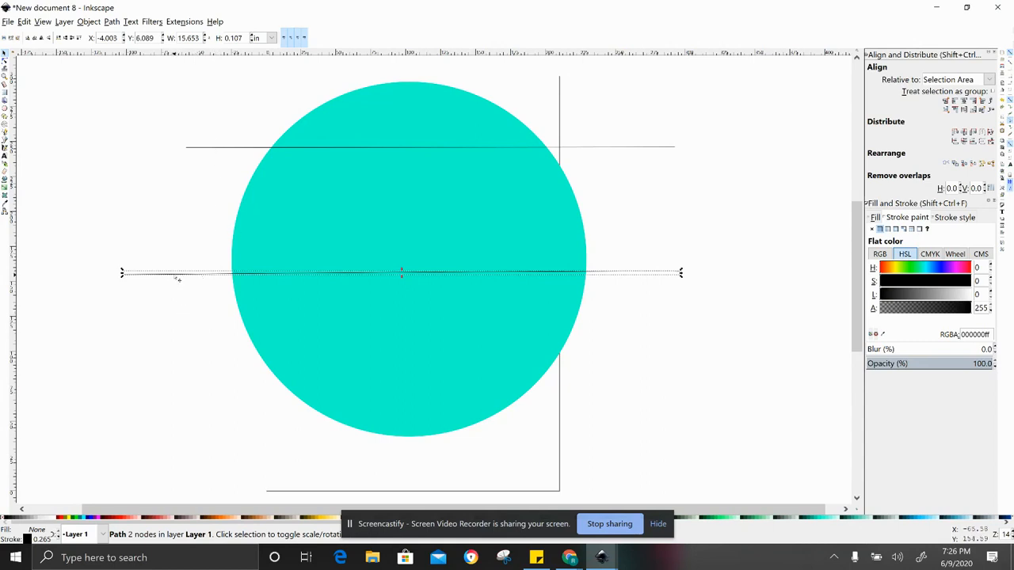
- Drag the duplicated lines to the circle's bottom, middle and upper part
drag(403, 272, 403, 388)
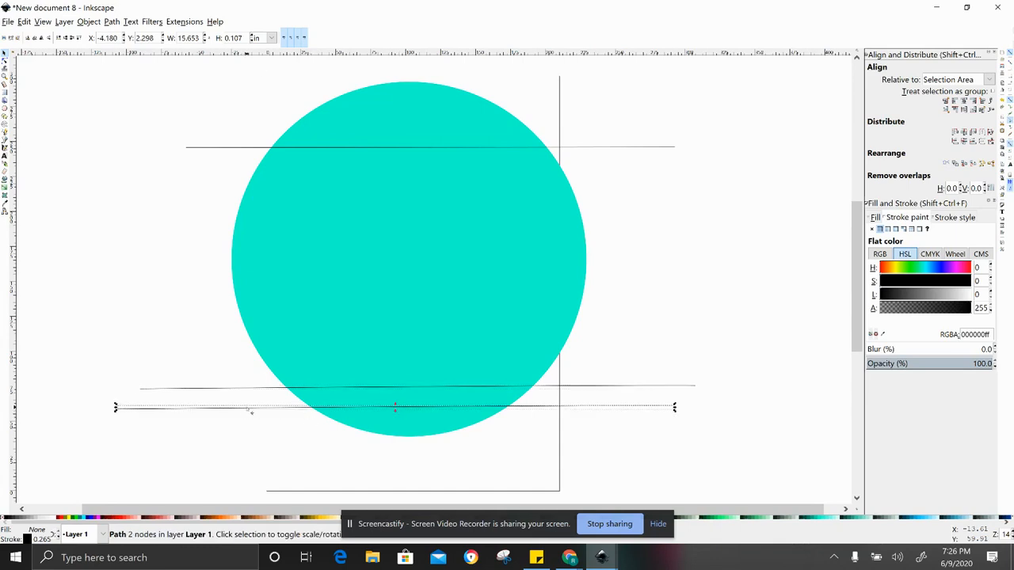
drag(396, 409, 277, 317)
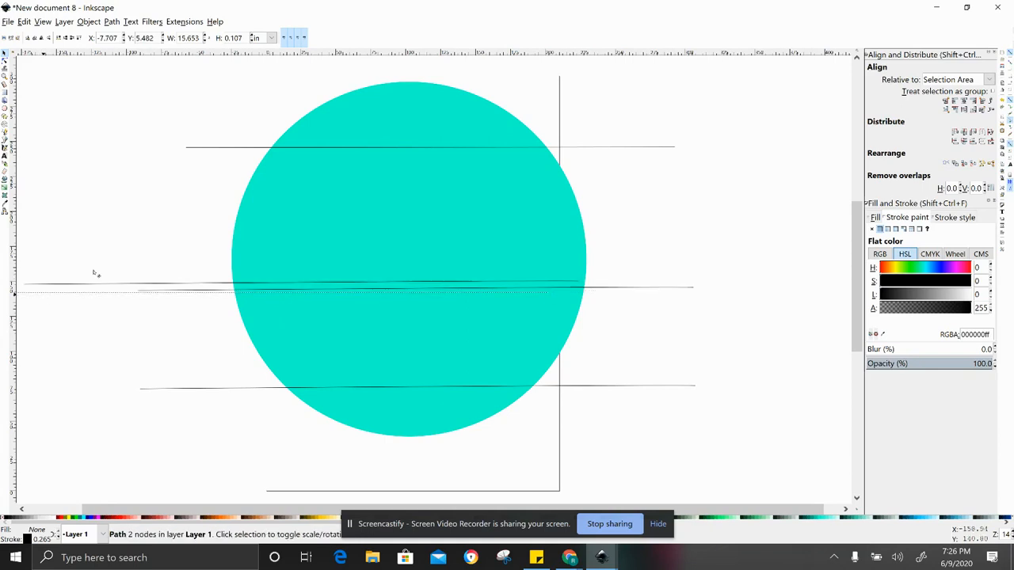
drag(98, 285, 195, 187)
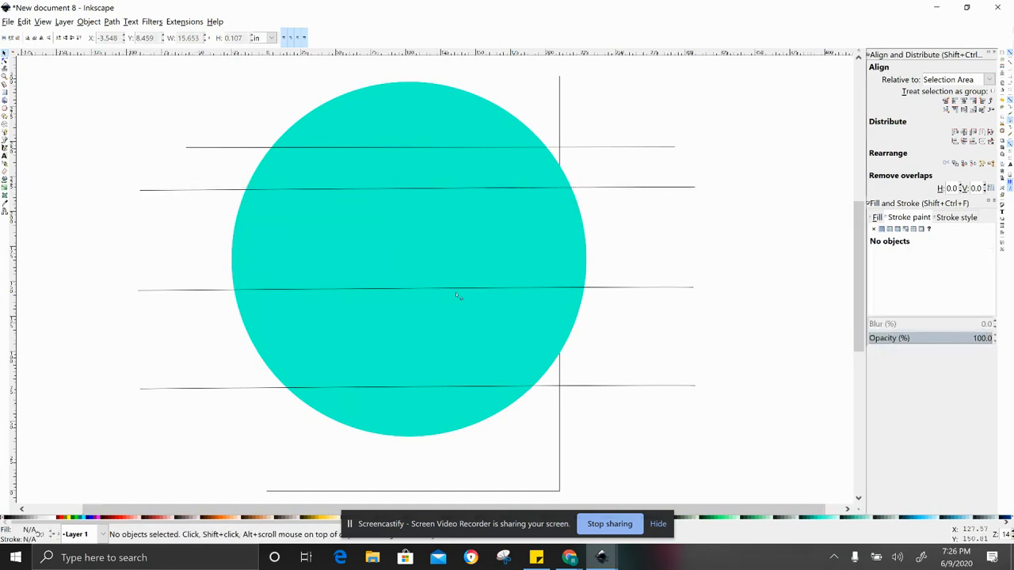
mouse_move(516, 263)
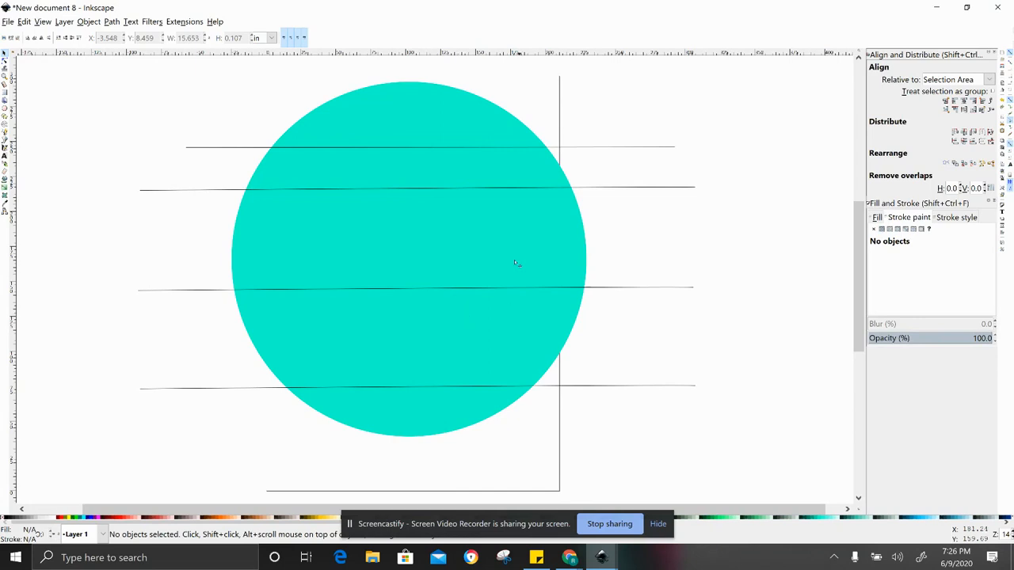
mouse_move(426, 370)
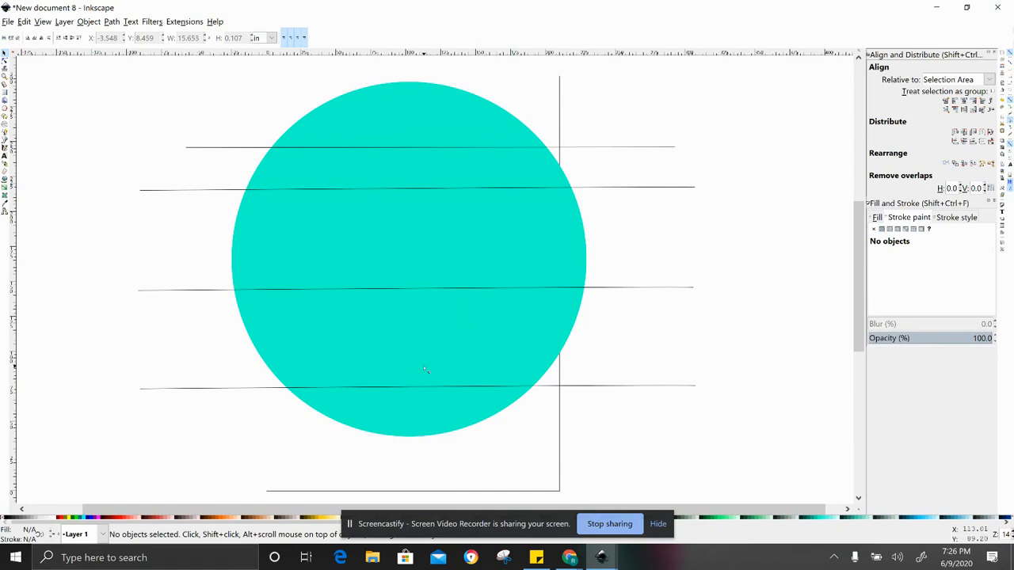
mouse_move(447, 341)
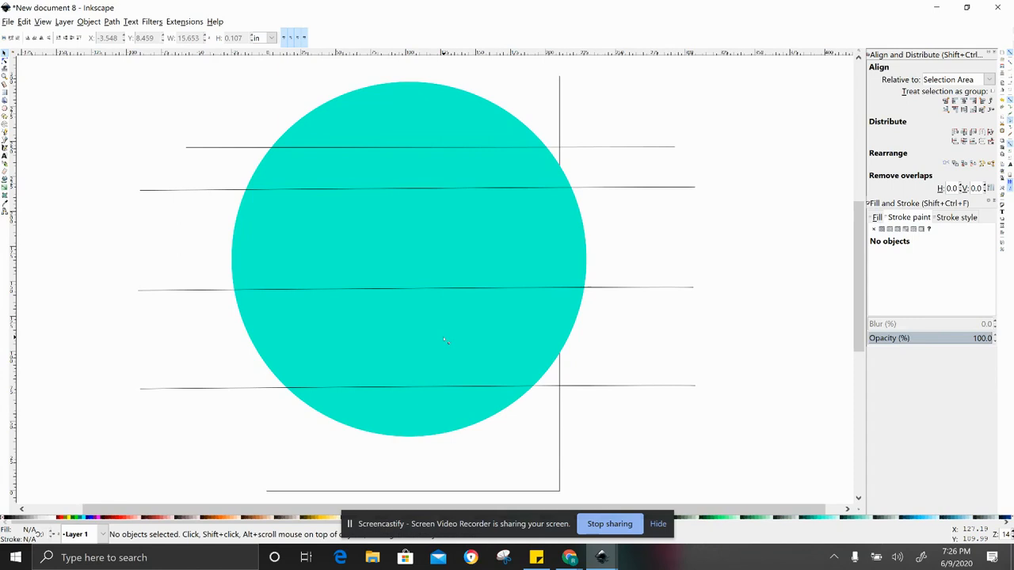
mouse_move(482, 266)
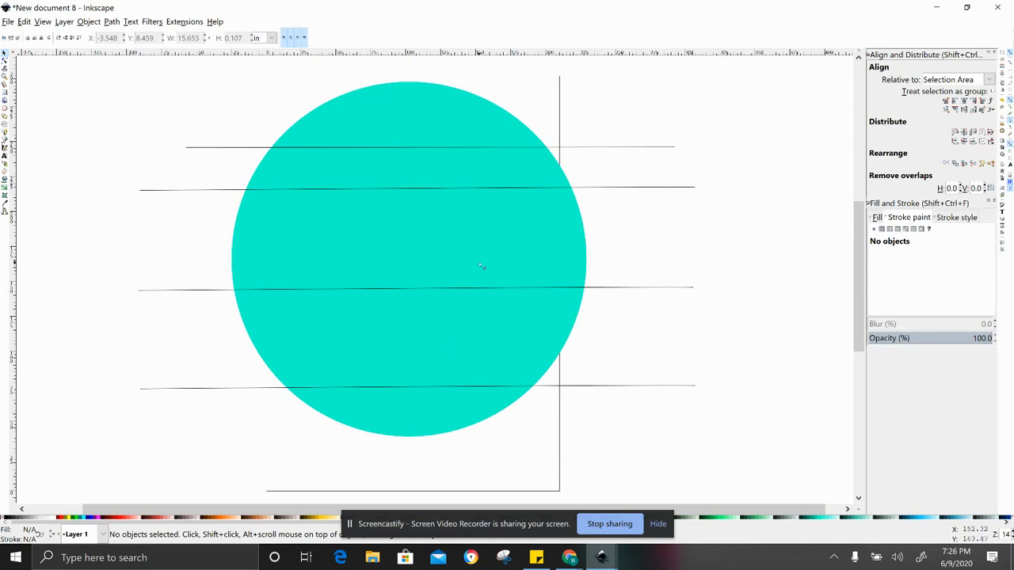
mouse_move(307, 411)
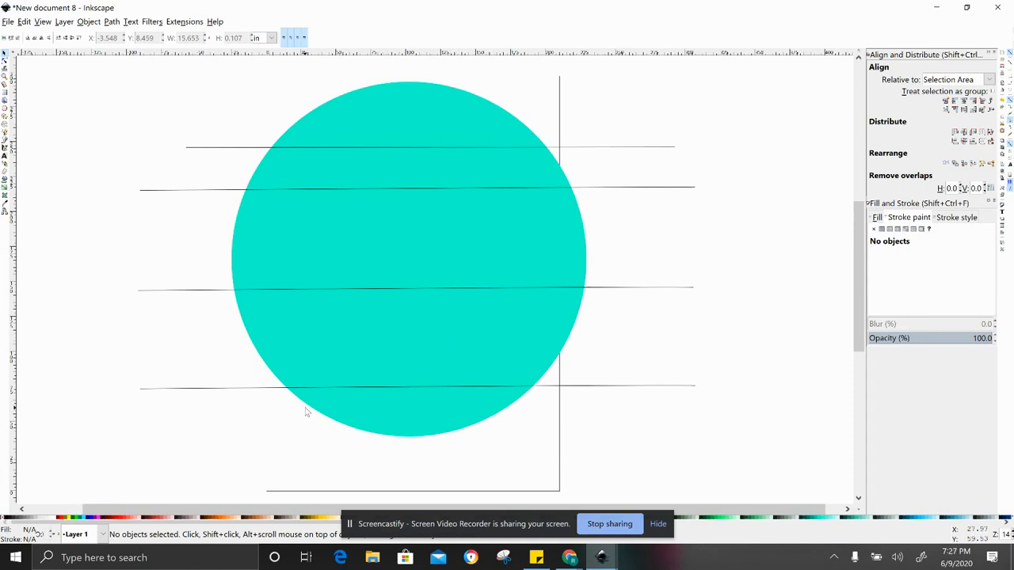
mouse_move(362, 406)
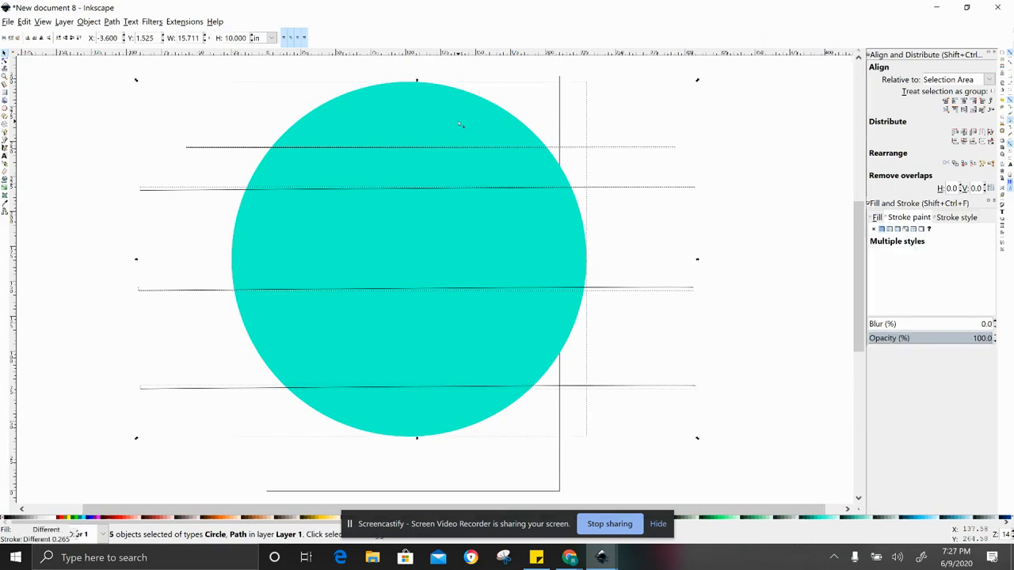
mouse_move(165, 244)
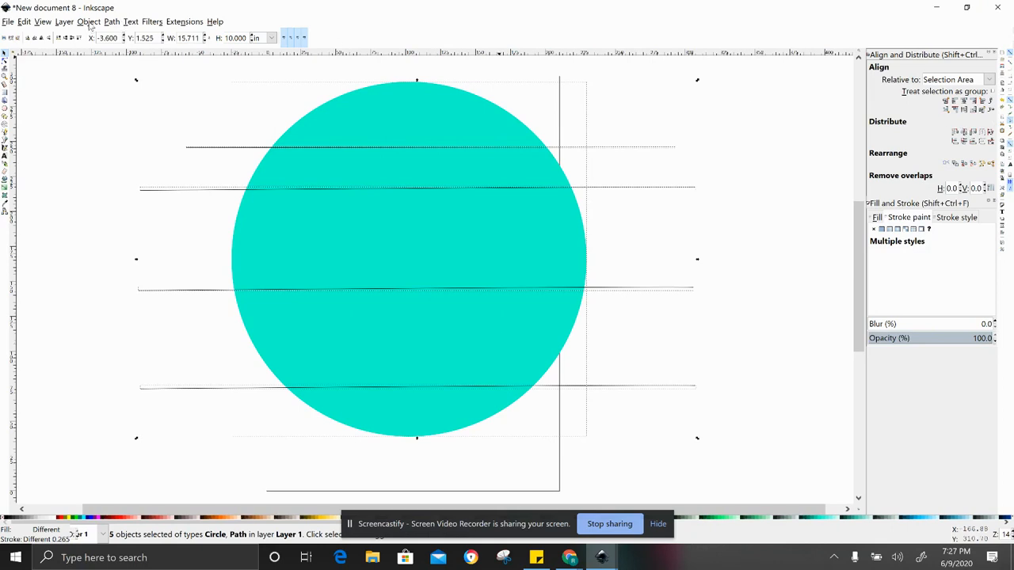
click(89, 22)
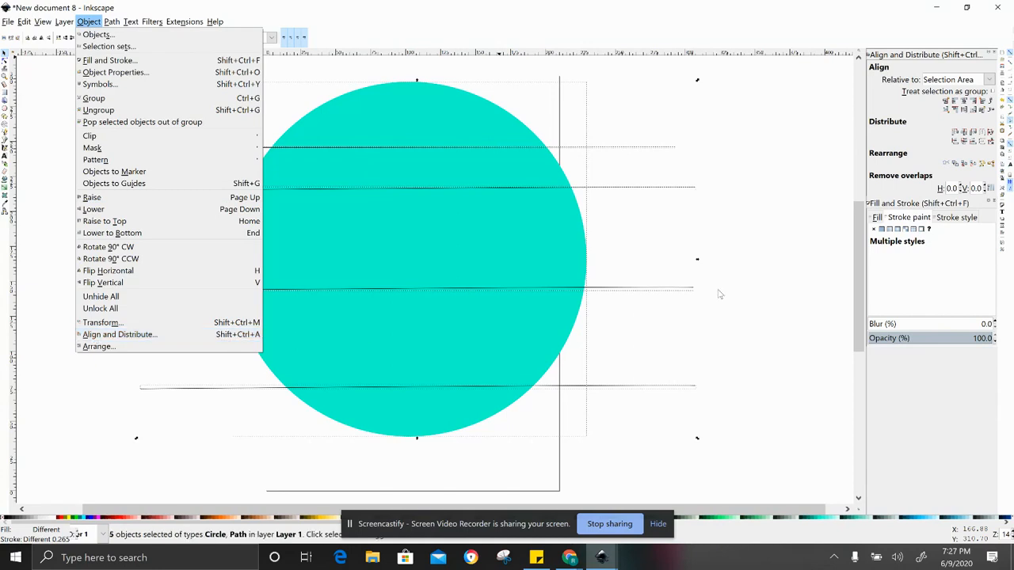
mouse_move(789, 145)
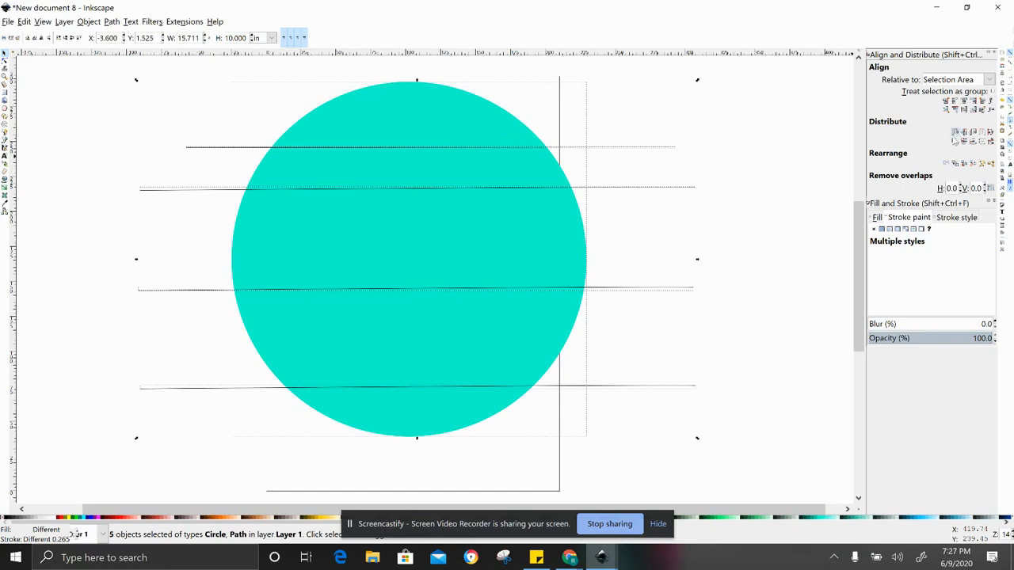
mouse_move(954, 134)
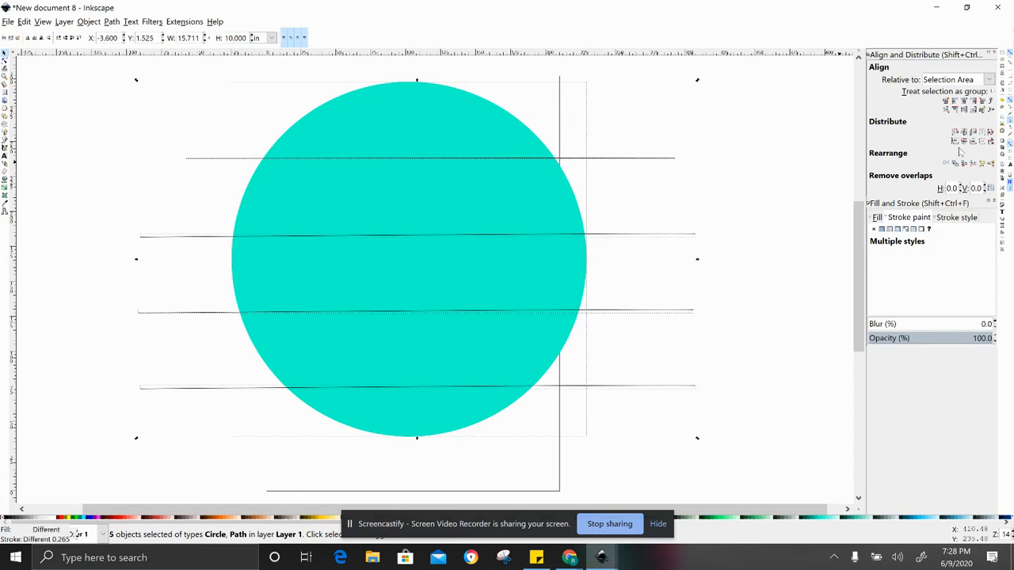
- Distribute the four lines at even vertical spacing across the circle
click(963, 143)
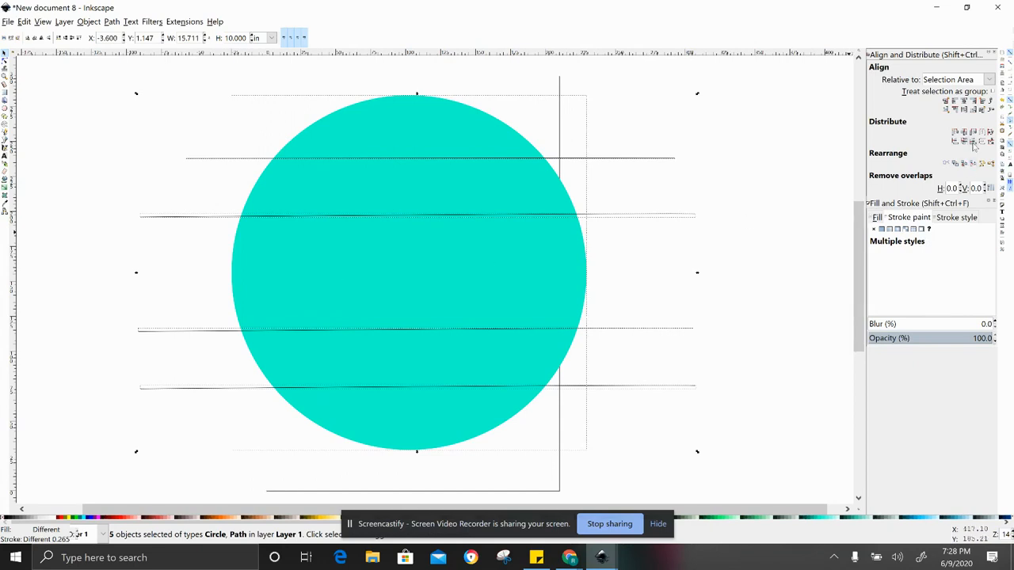
click(973, 142)
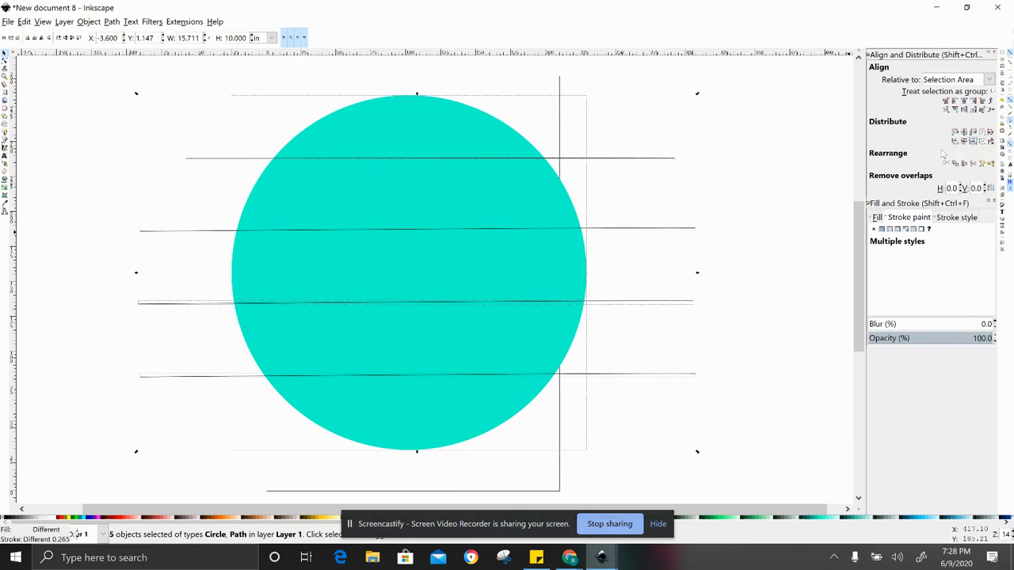
mouse_move(973, 141)
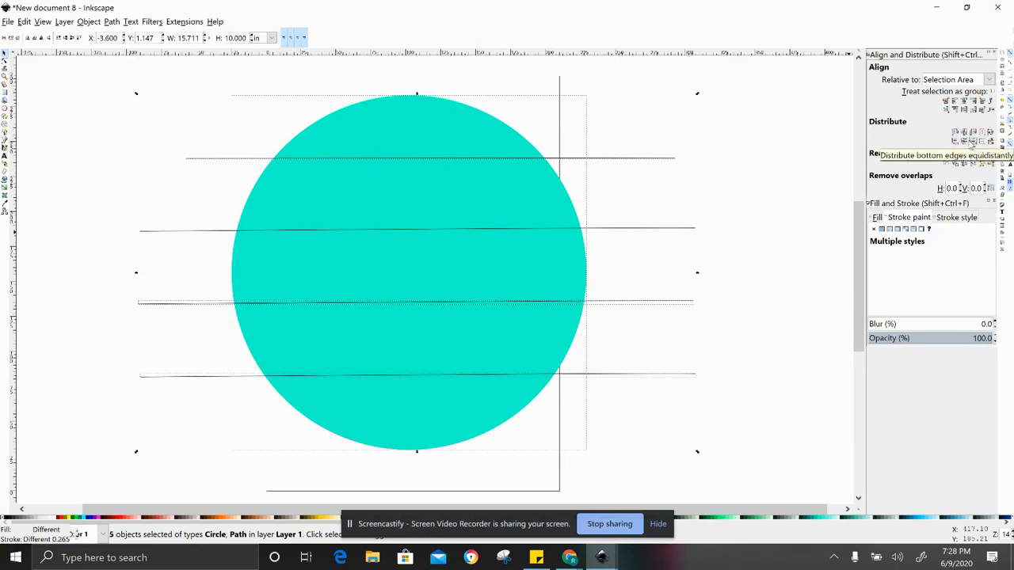
mouse_move(973, 141)
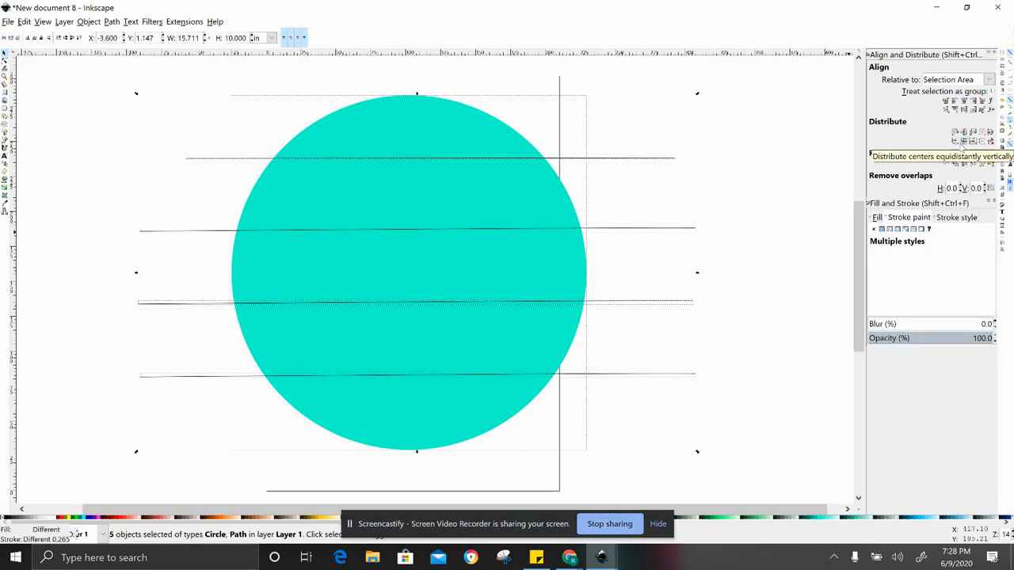
mouse_move(953, 133)
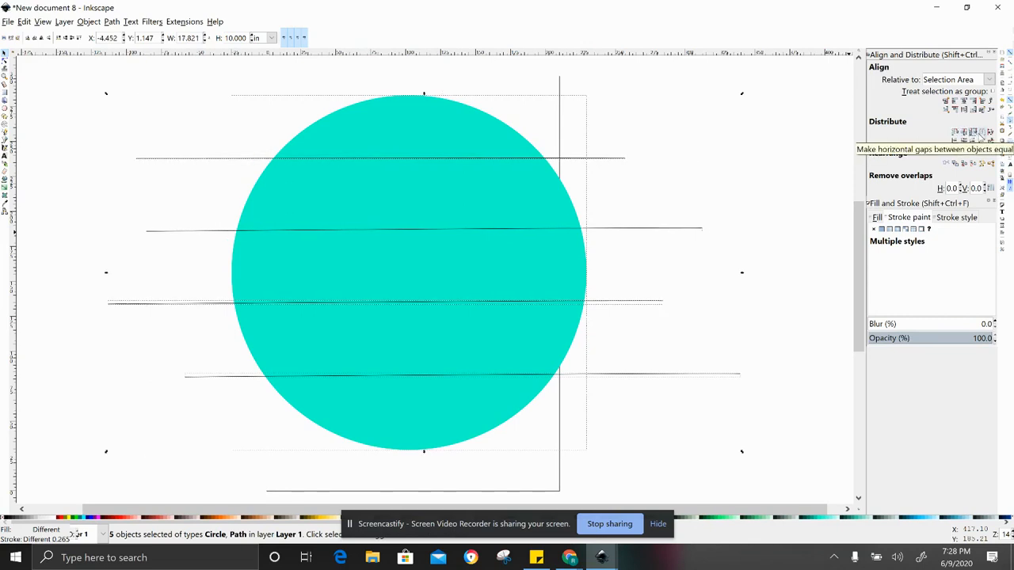
mouse_move(973, 133)
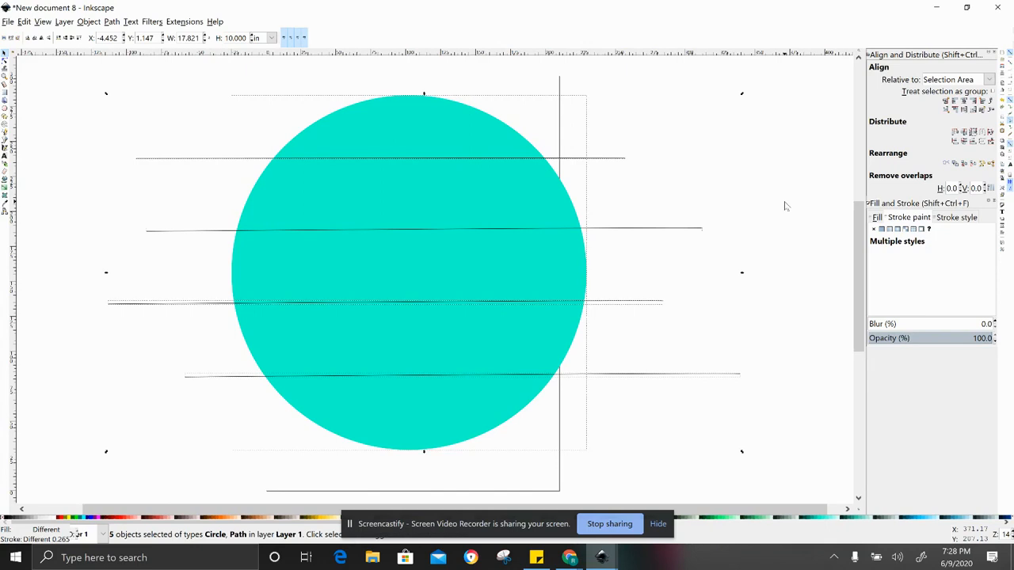
mouse_move(733, 168)
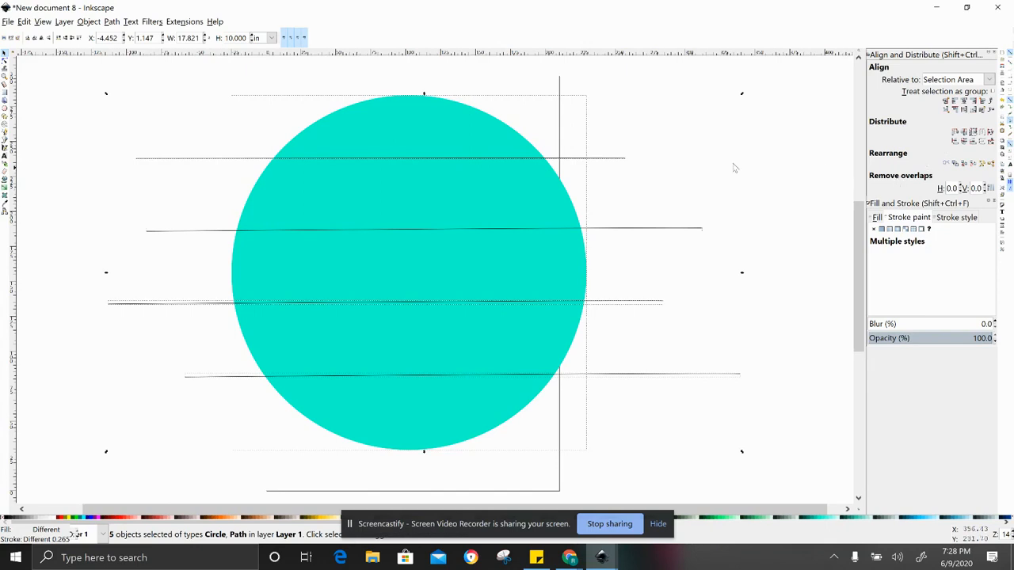
mouse_move(796, 184)
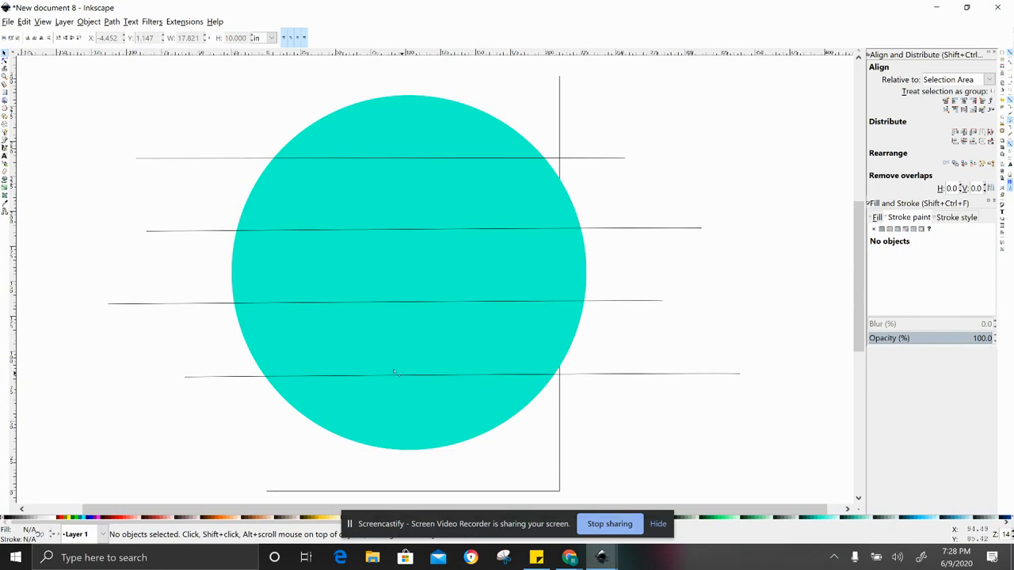
mouse_move(415, 353)
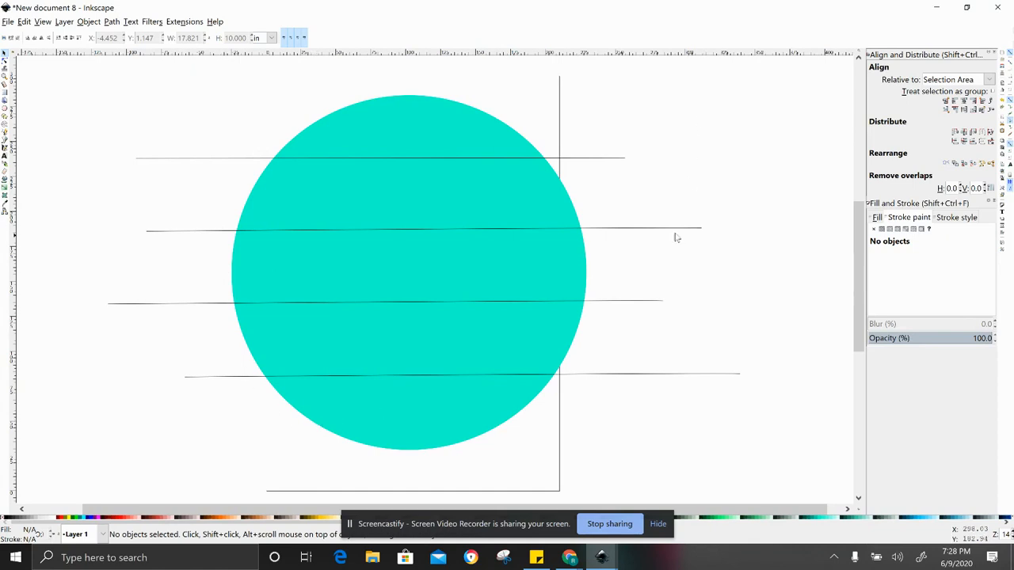
mouse_move(546, 141)
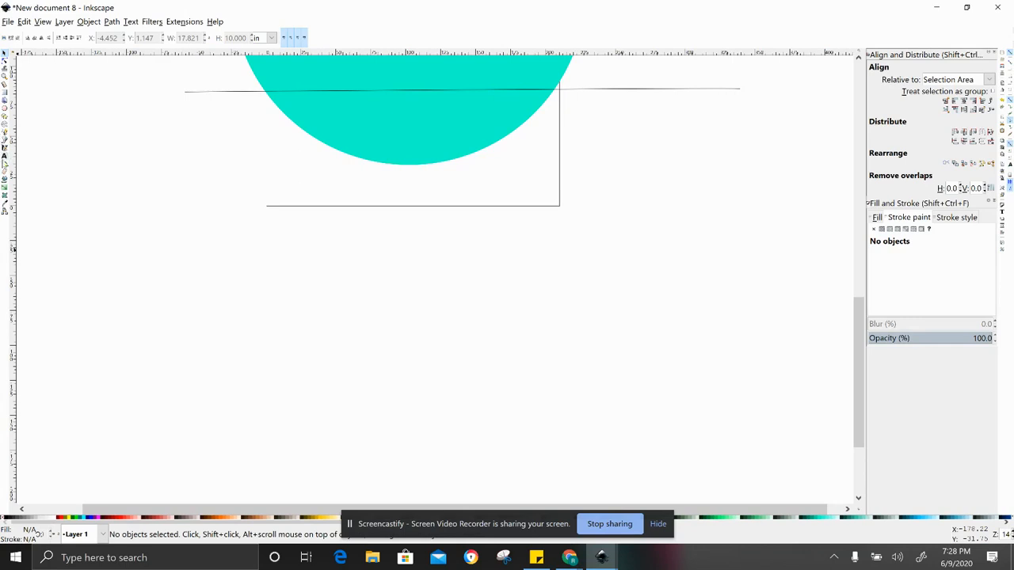
mouse_move(4, 164)
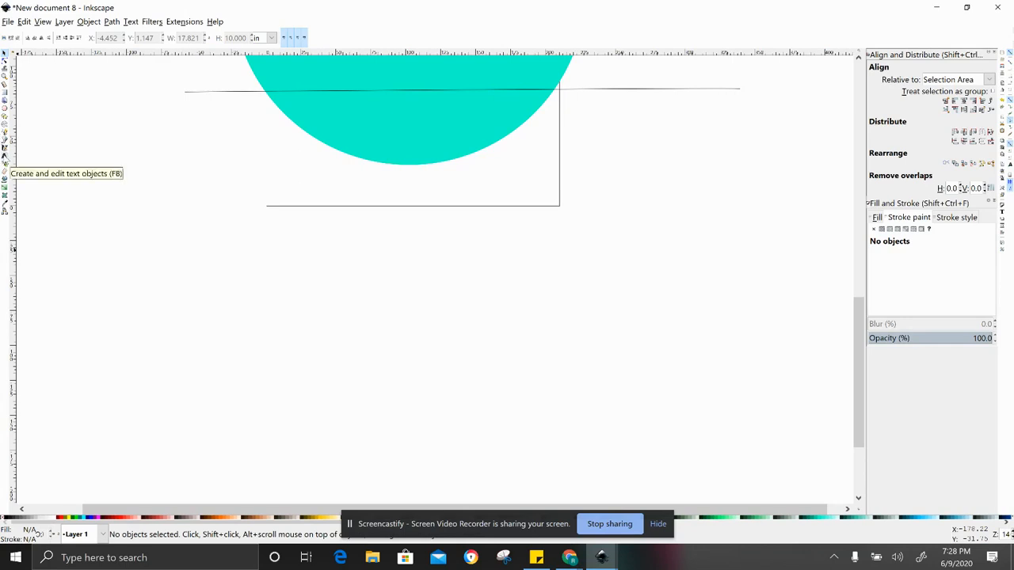
- Create script text reading 'Rachel' and set it below the circle
click(3, 157)
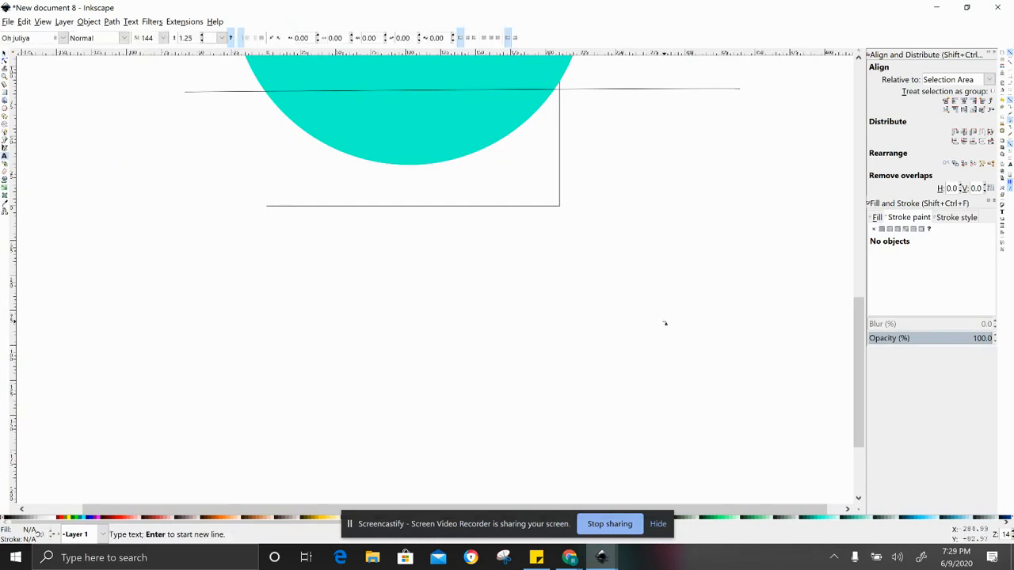
text(Rachel)
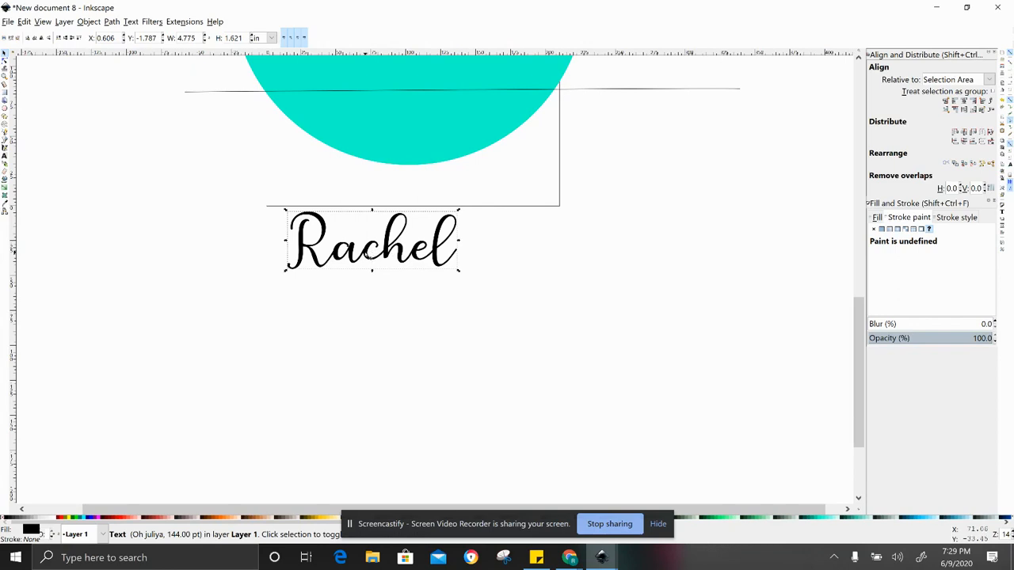
drag(372, 241, 367, 260)
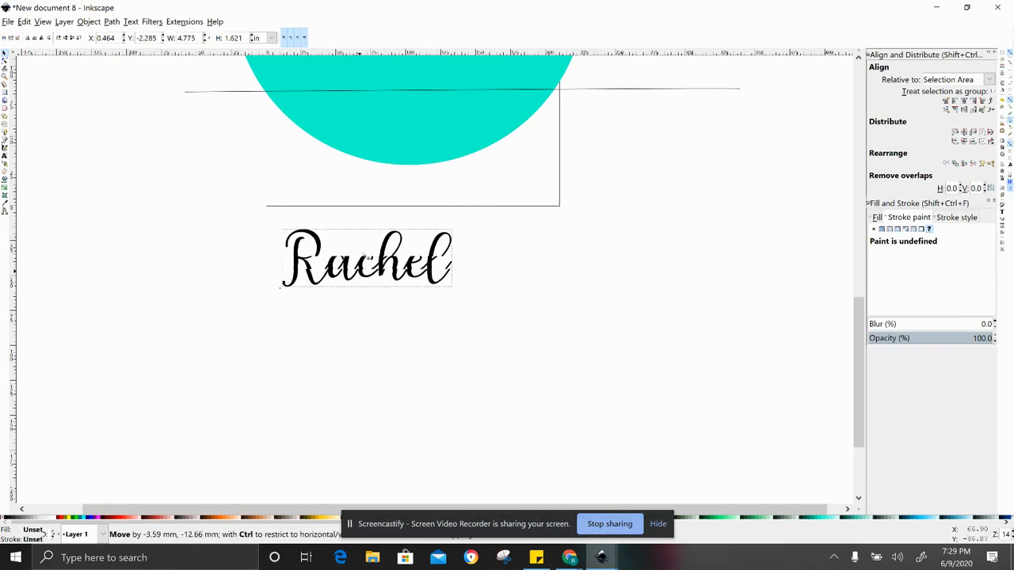
drag(368, 258, 391, 218)
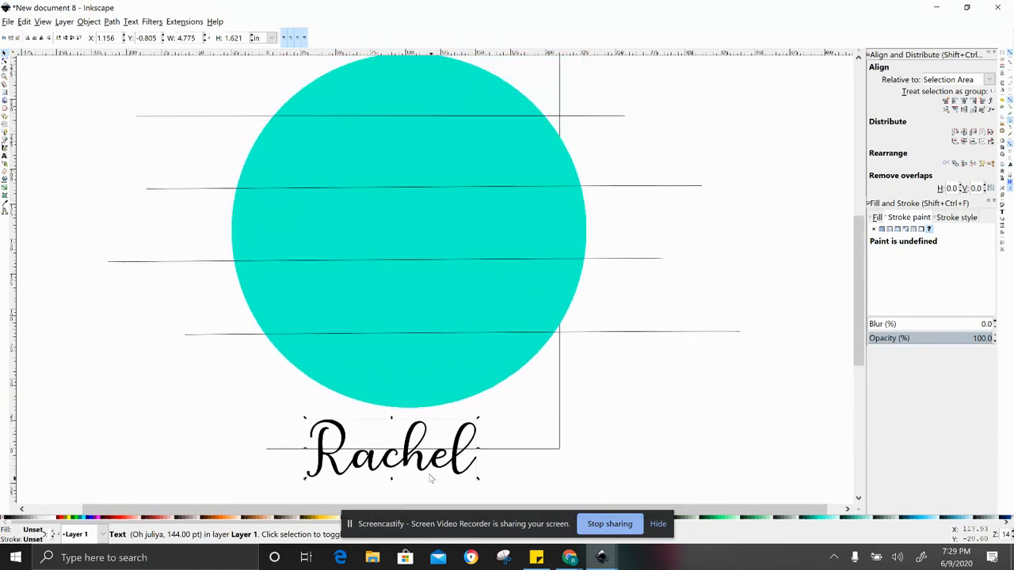
- Try the Rachel text on top of the circle, then move it back below
drag(388, 450, 406, 159)
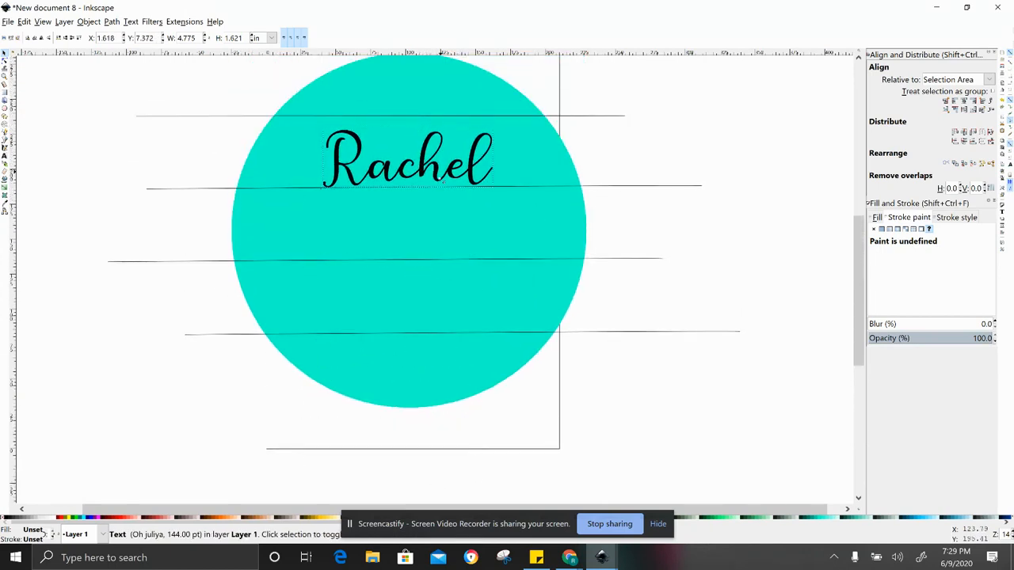
drag(409, 162, 412, 155)
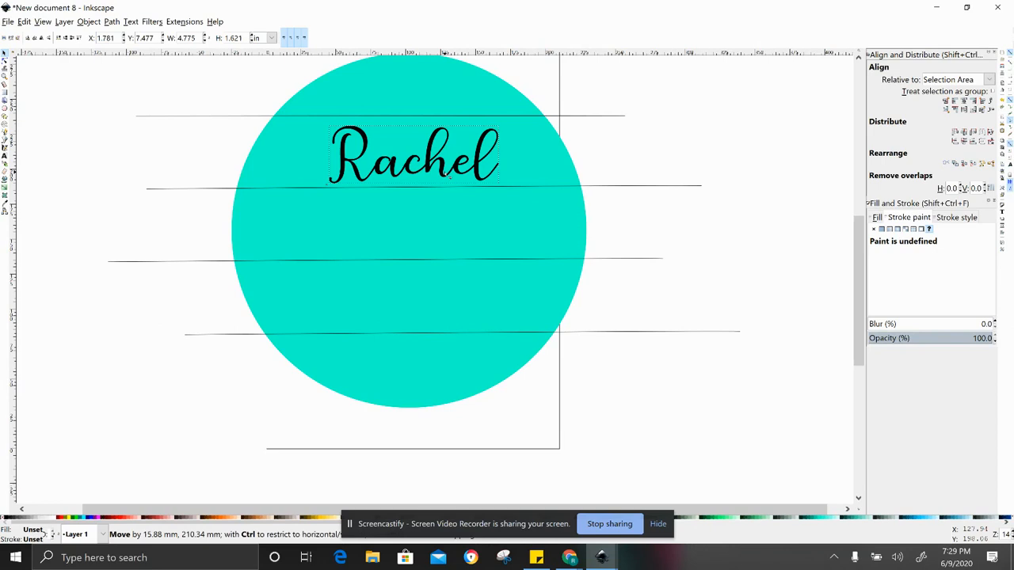
drag(412, 155, 409, 483)
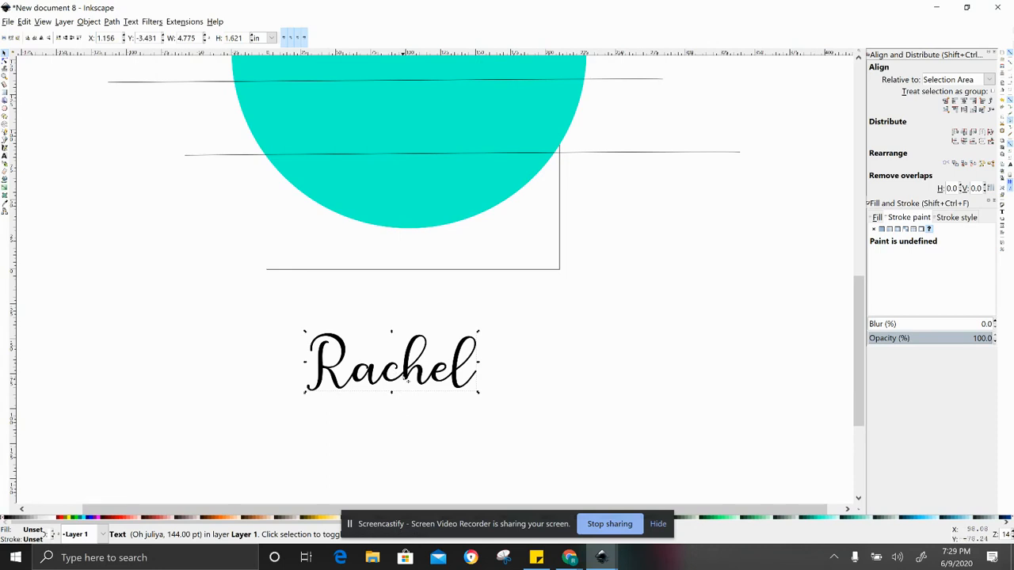
mouse_move(510, 356)
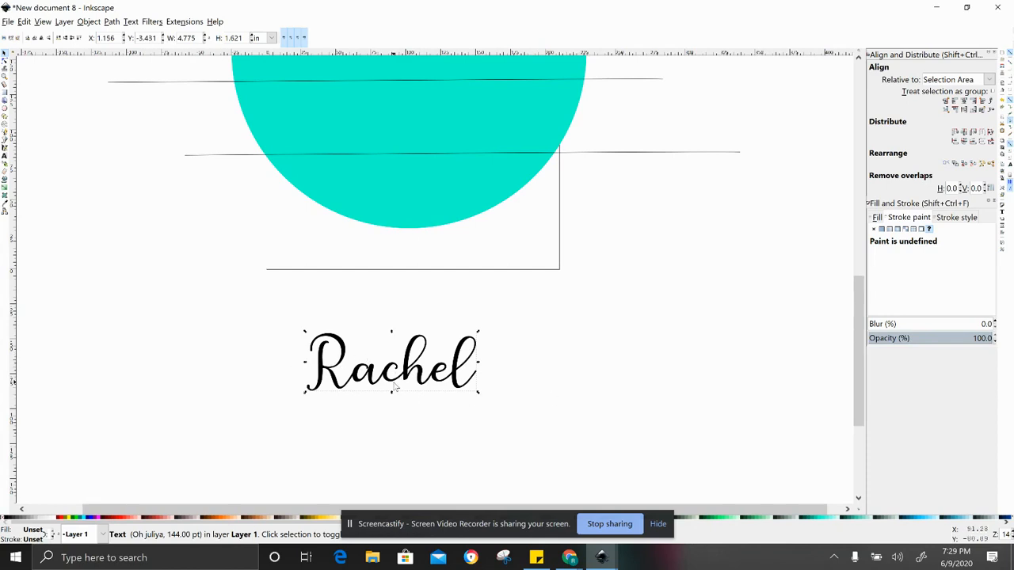
mouse_move(405, 437)
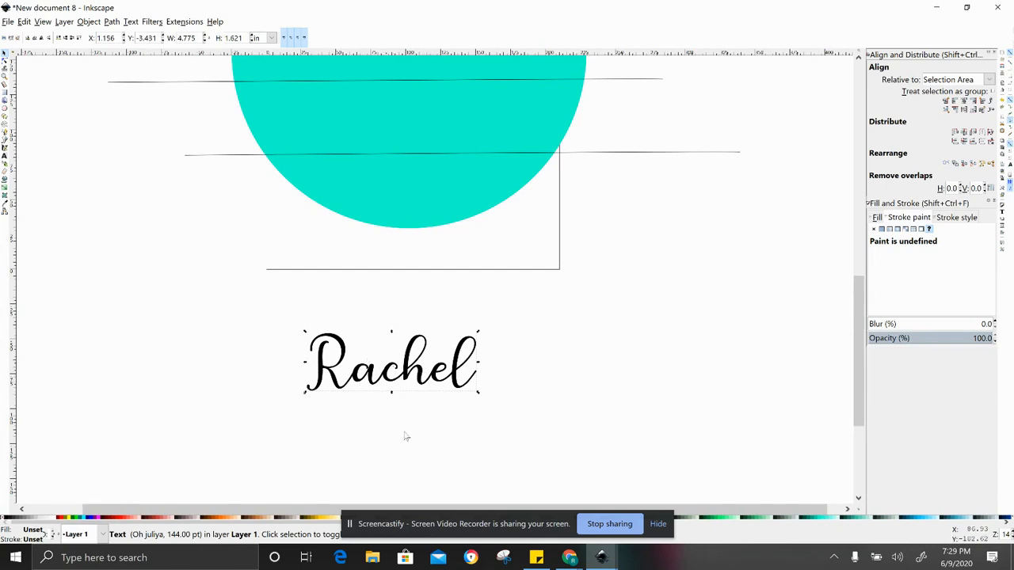
mouse_move(388, 462)
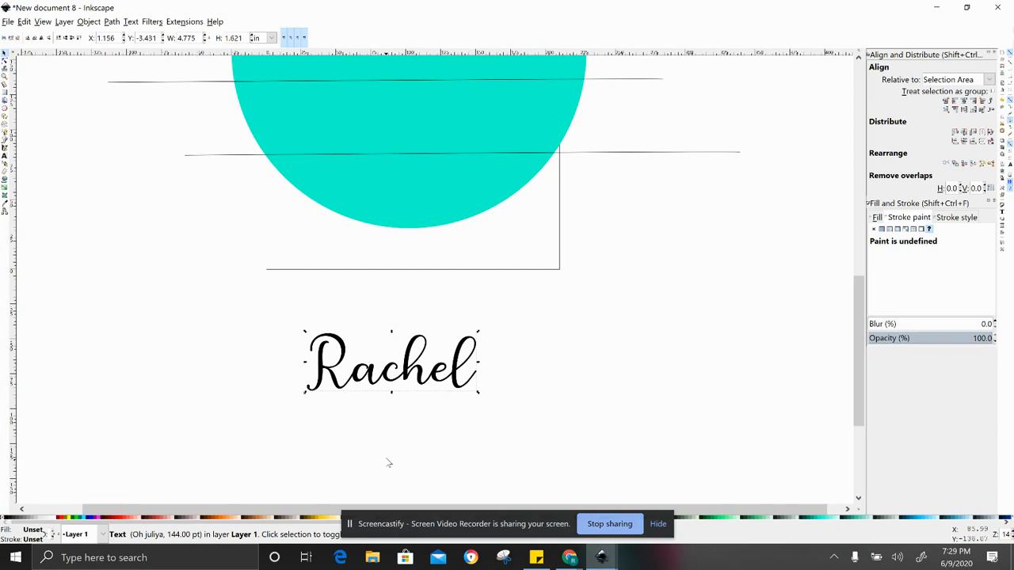
mouse_move(288, 313)
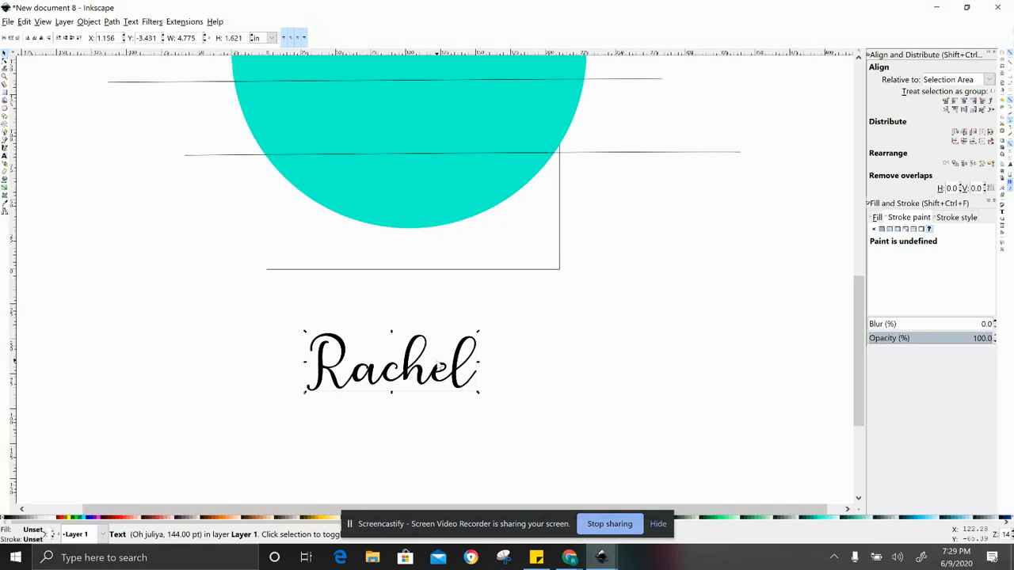
mouse_move(361, 378)
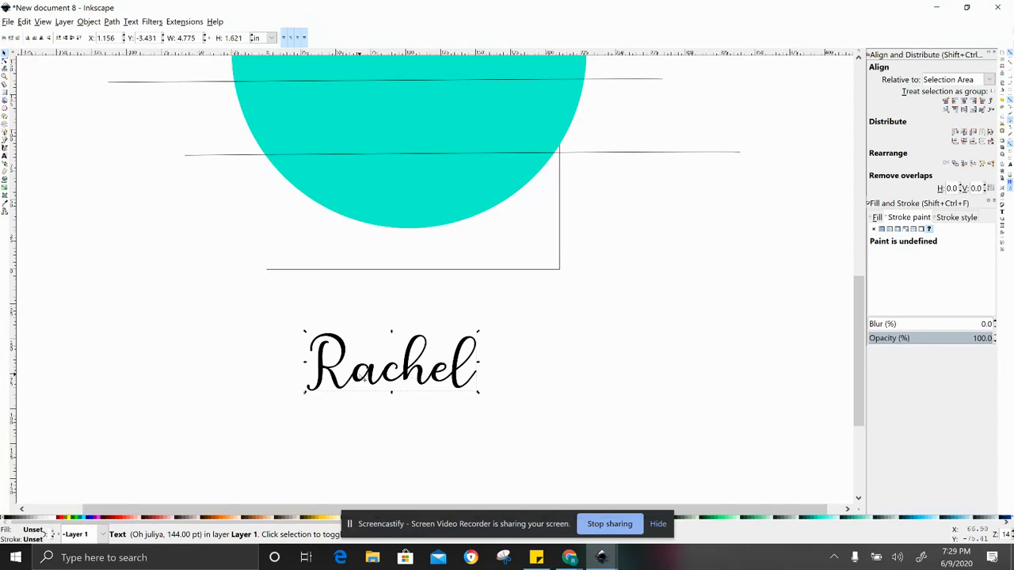
mouse_move(366, 379)
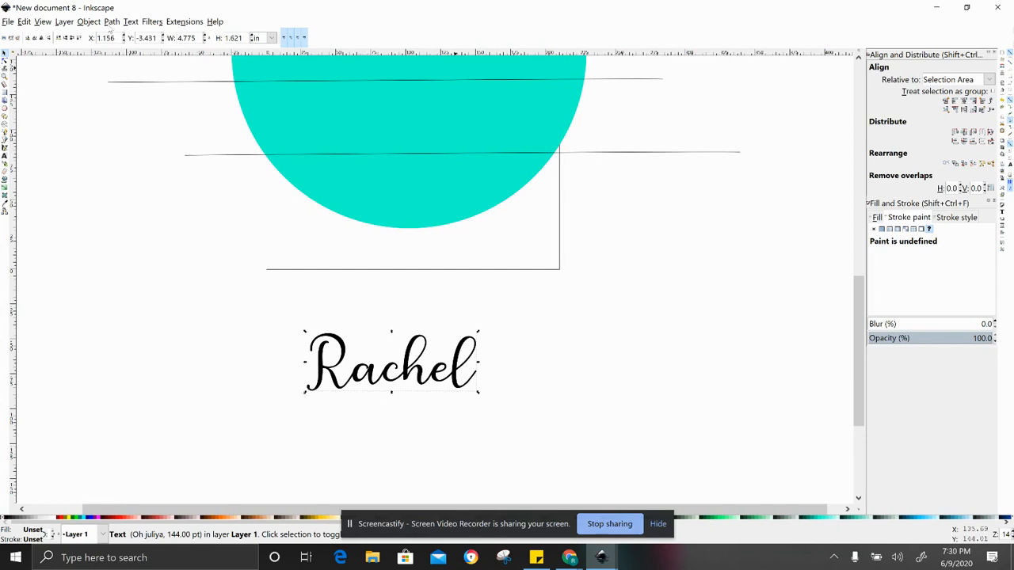
- Apply Path > Linked Offset to the Rachel text to thicken it into a bold shape
click(110, 23)
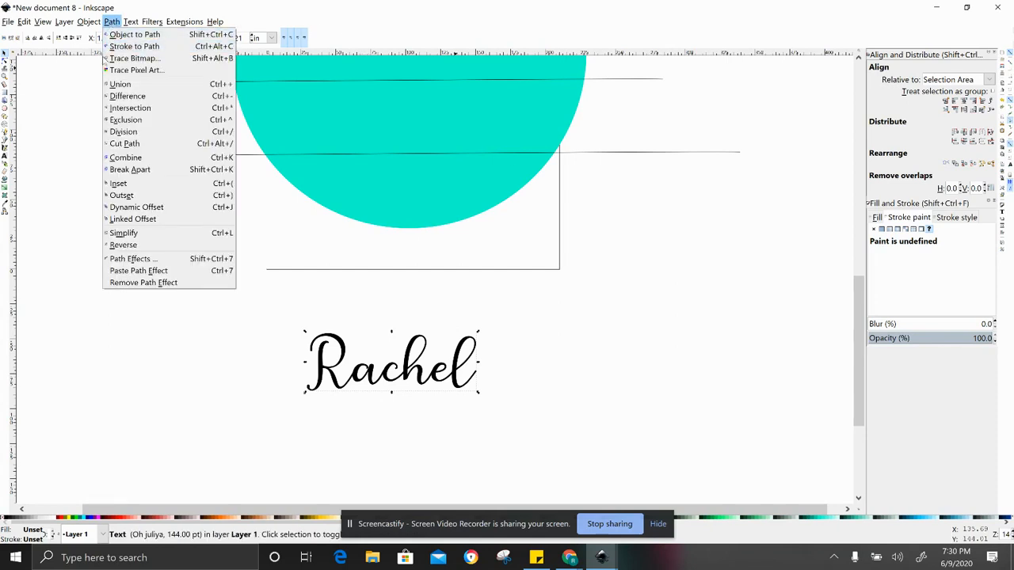
mouse_move(134, 218)
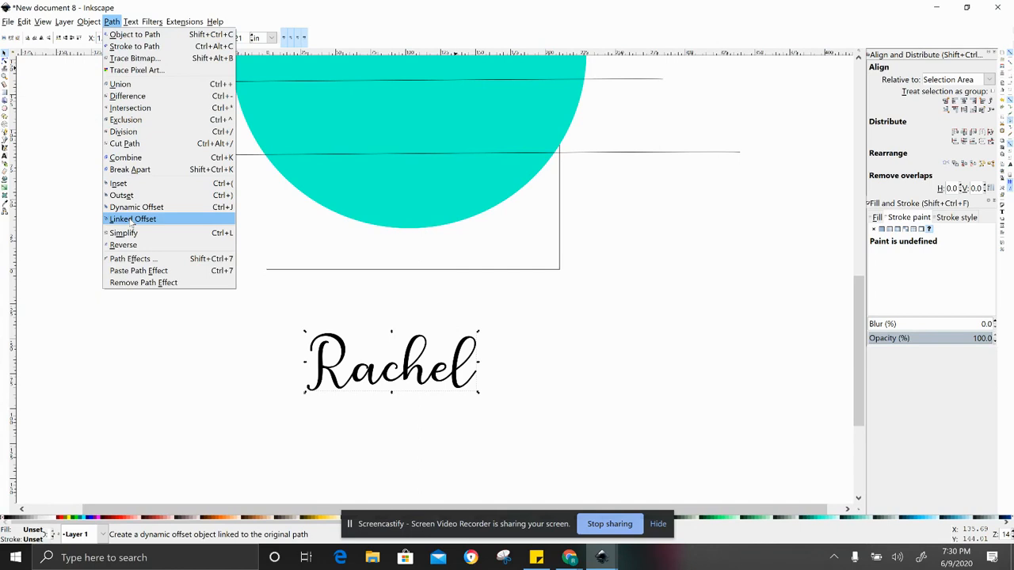
click(133, 218)
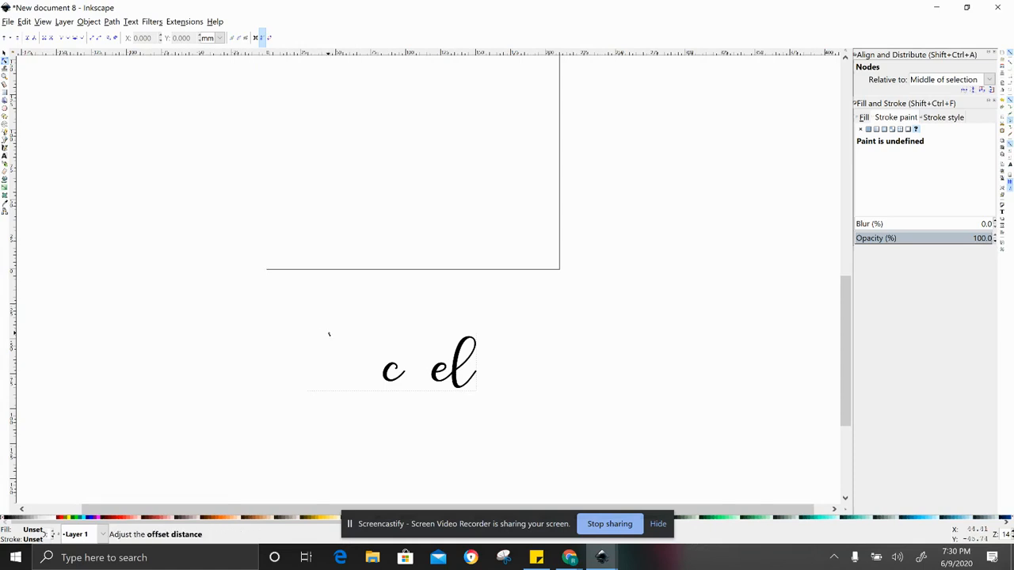
text(Rachel)
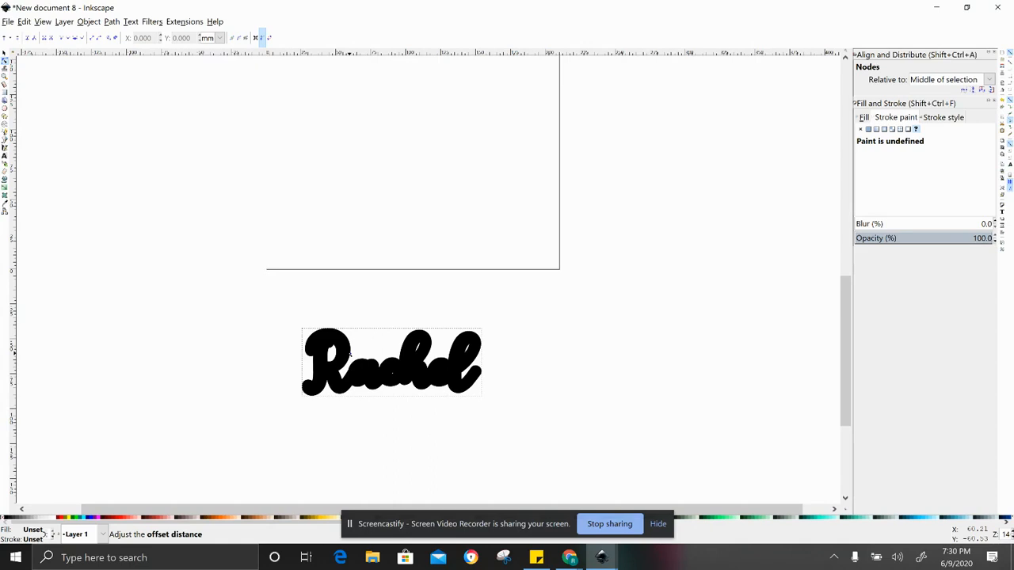
mouse_move(76, 437)
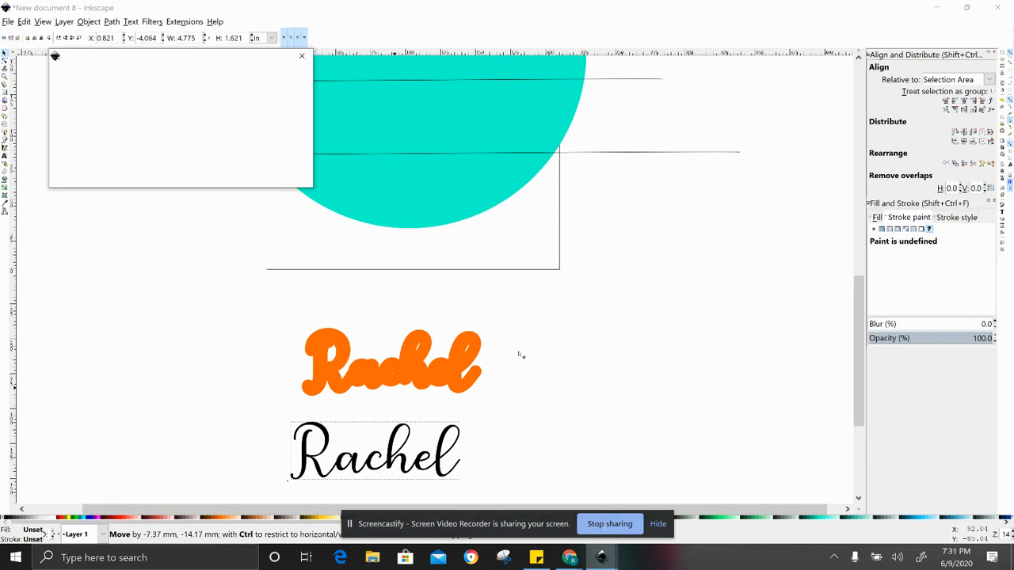
mouse_move(437, 372)
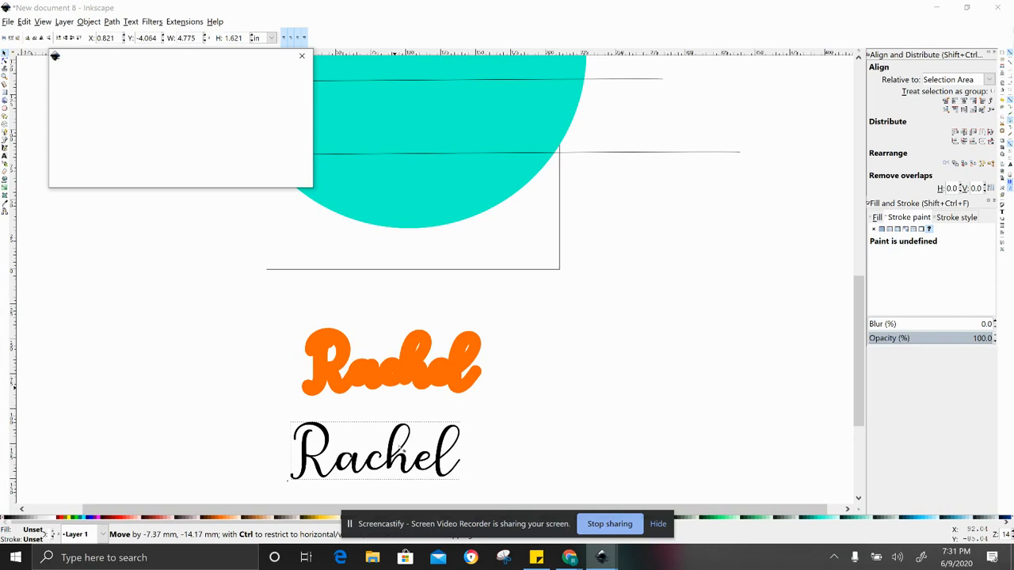
- Start a new document with Ctrl+N
key(ctrl+n)
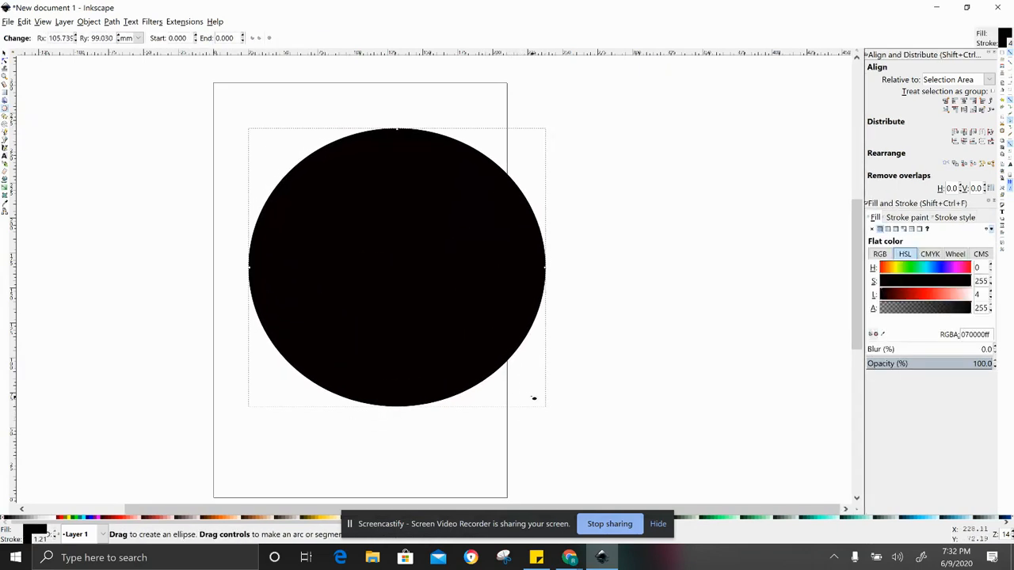
mouse_move(482, 374)
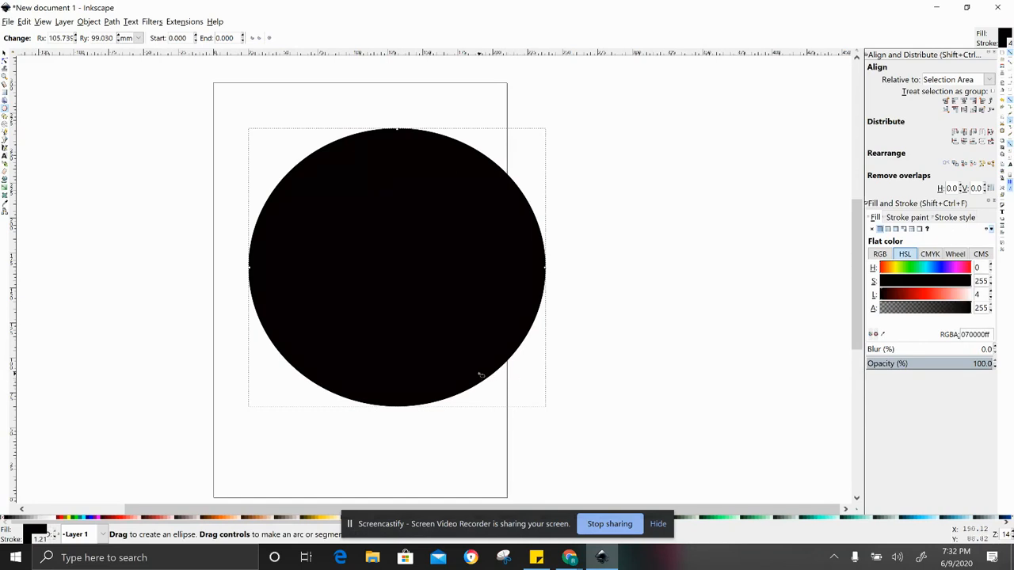
mouse_move(575, 368)
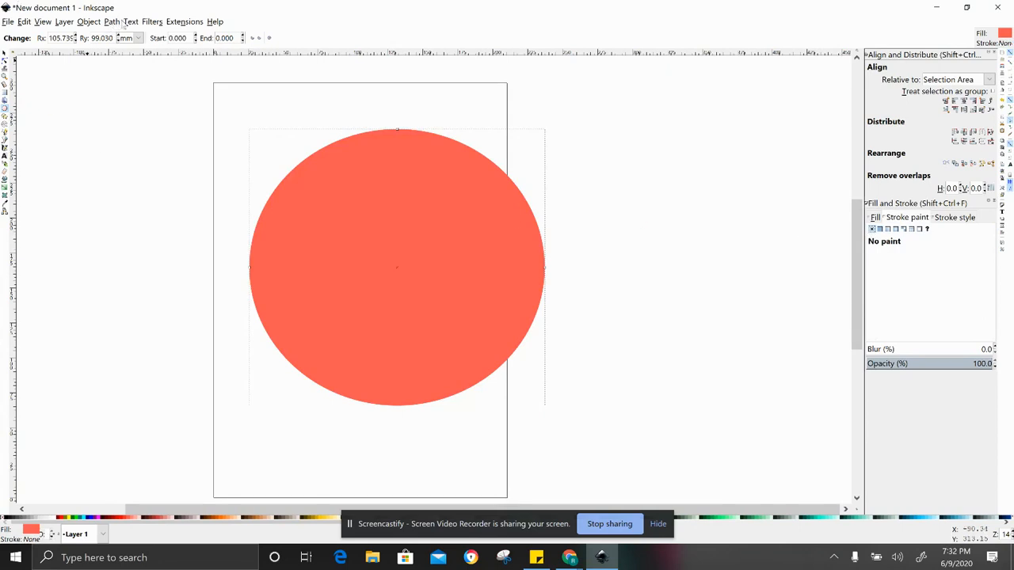
- Size the orange-red circle to 10 by 10 inches and place it over the page
click(396, 266)
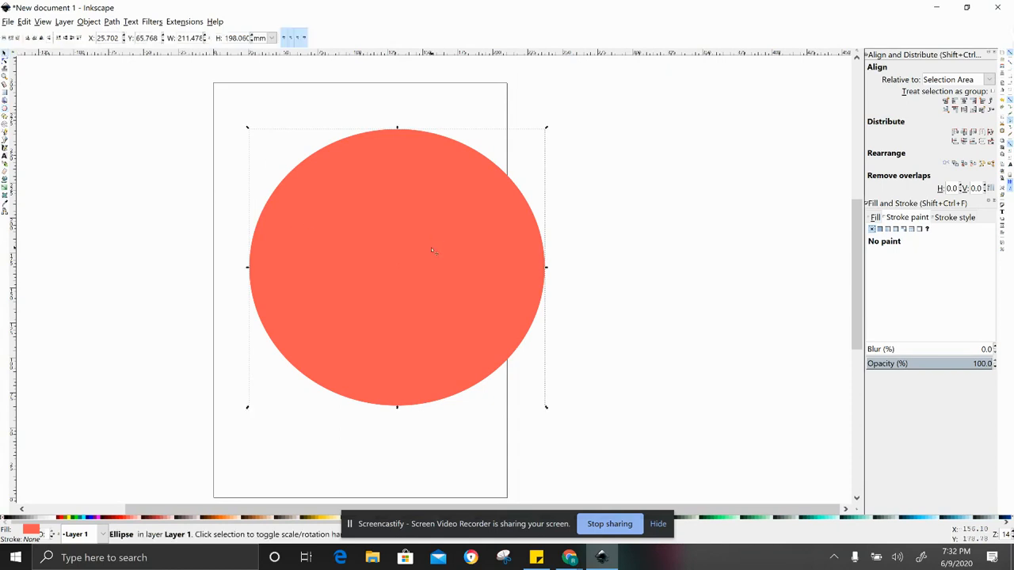
click(269, 38)
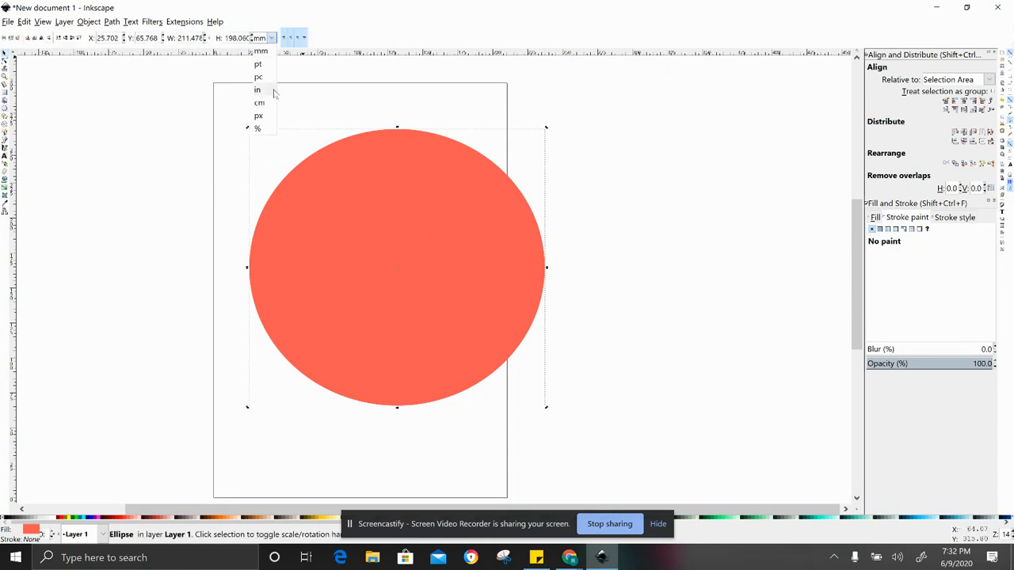
click(256, 88)
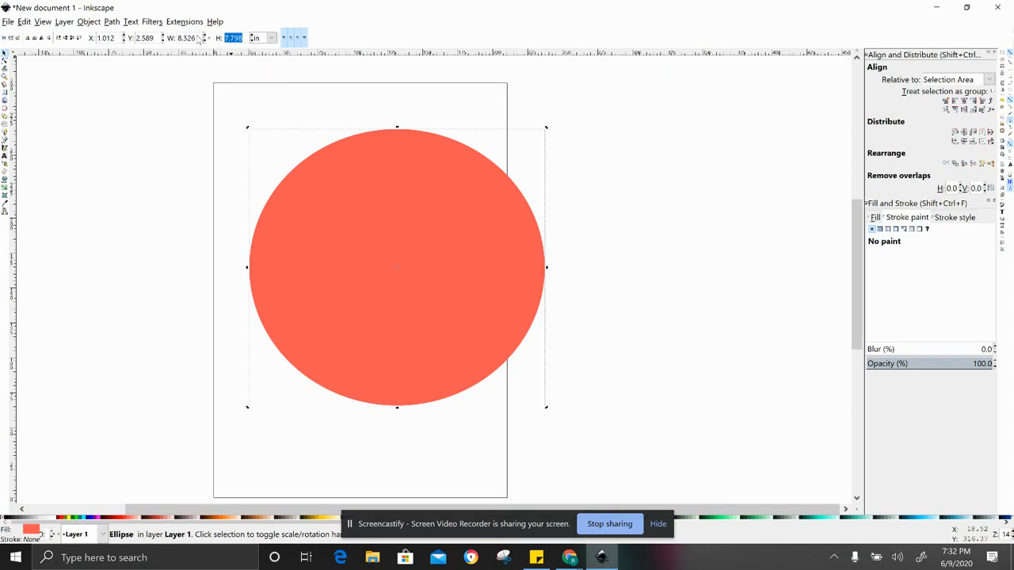
text(10.000)
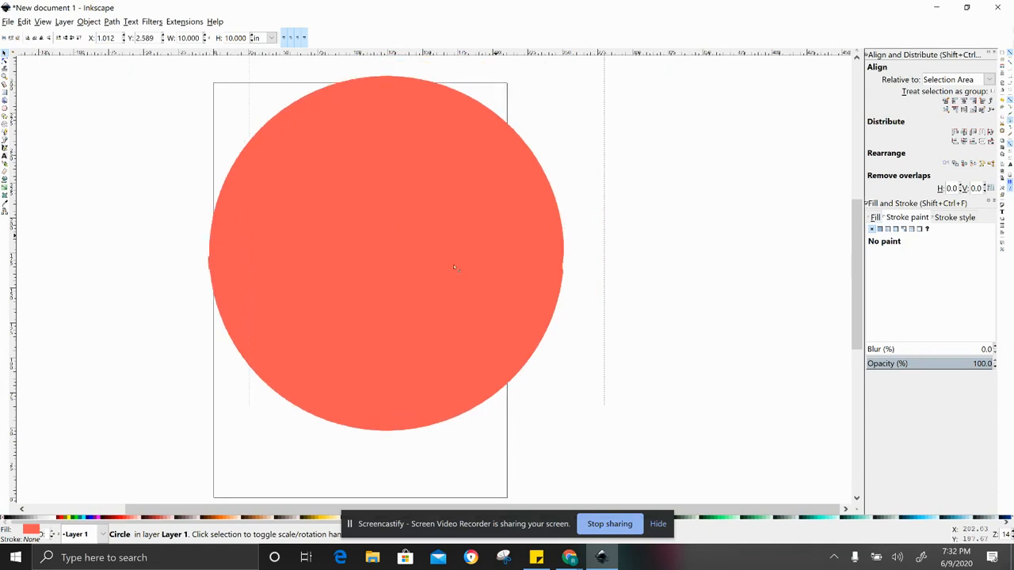
click(456, 268)
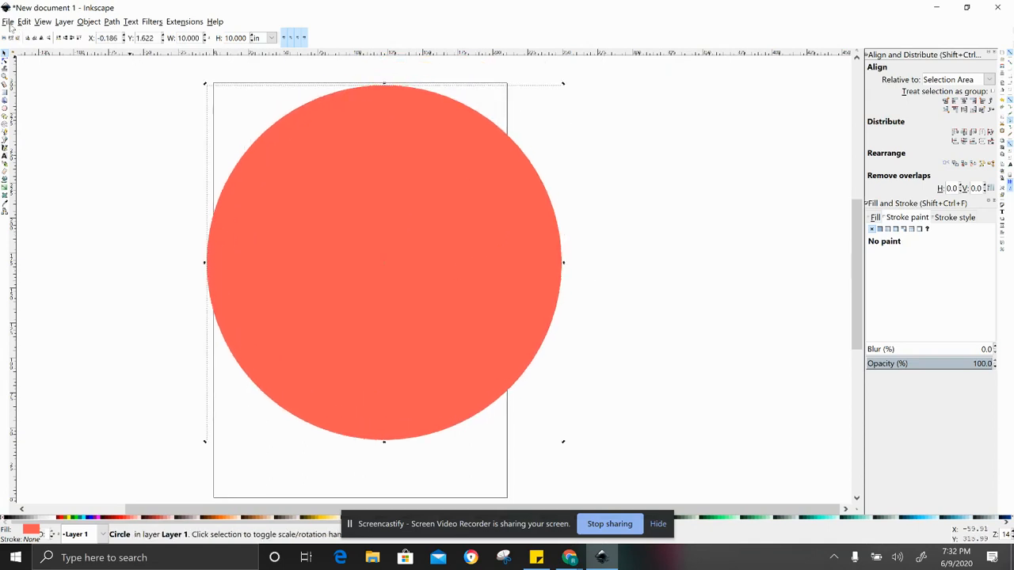
- Import the 'unnamed (1)' border image from Downloads as an embedded bitmap
click(6, 22)
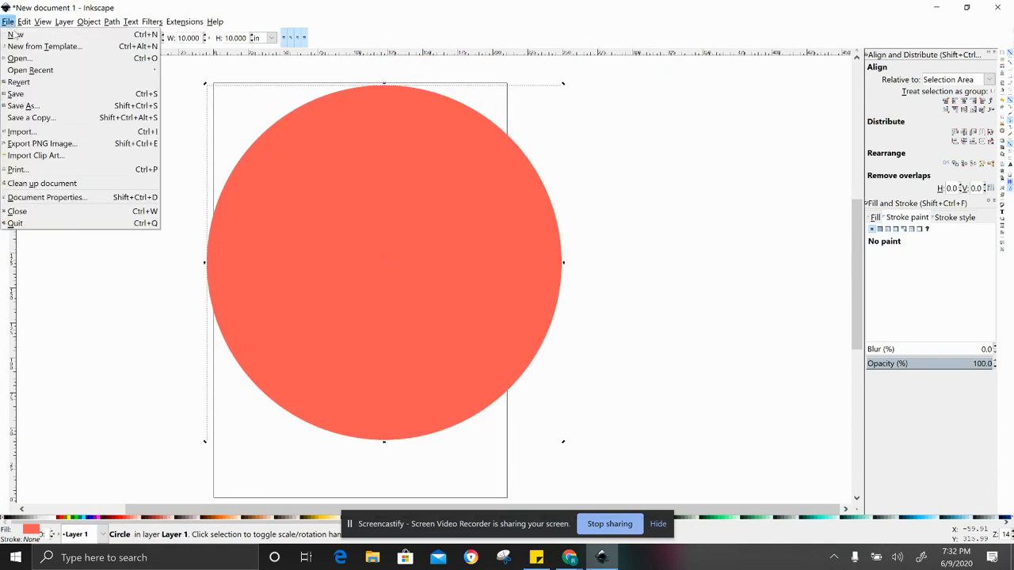
mouse_move(19, 57)
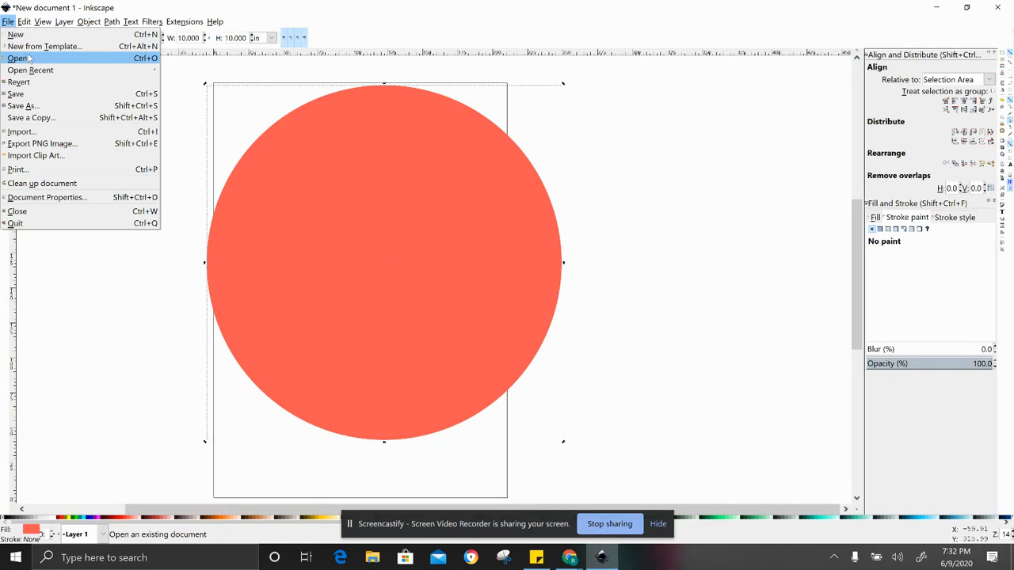
mouse_move(44, 46)
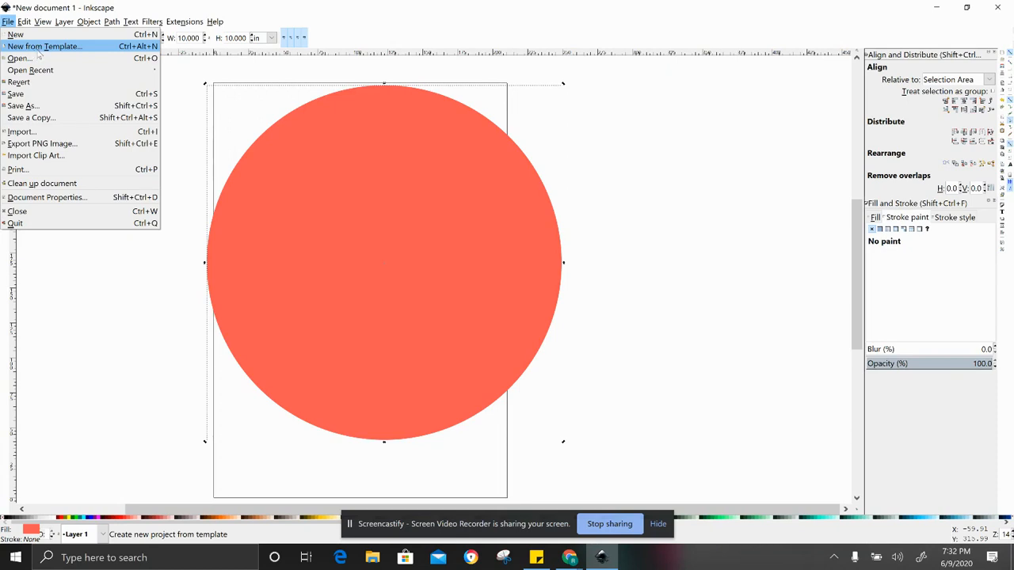
mouse_move(23, 132)
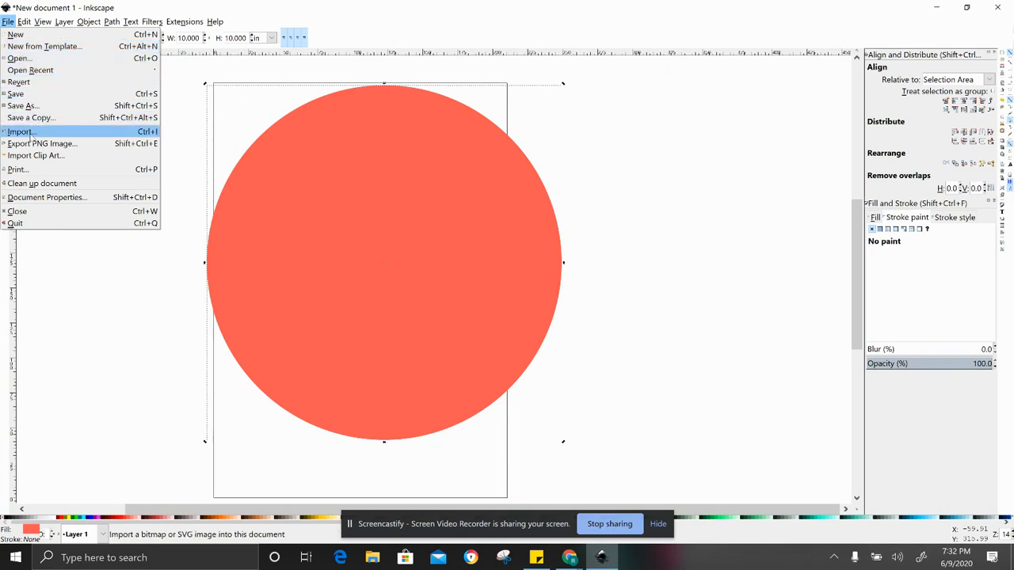
click(21, 131)
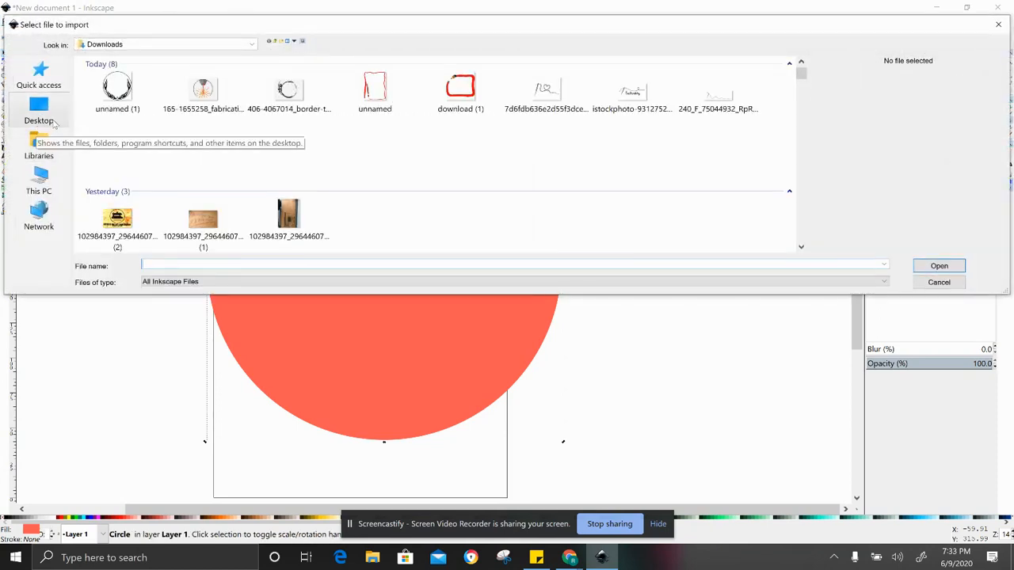
click(117, 87)
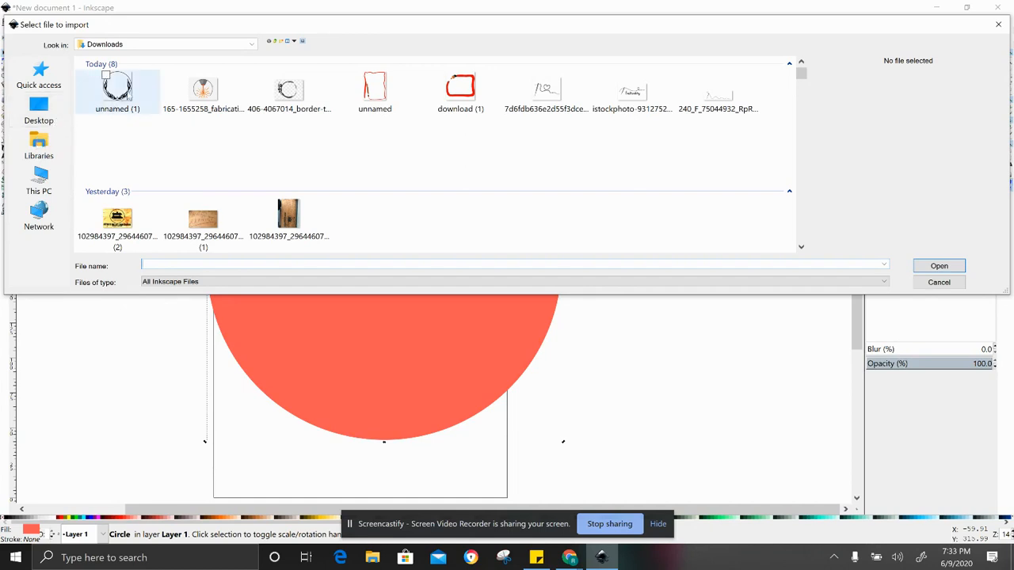
mouse_move(190, 89)
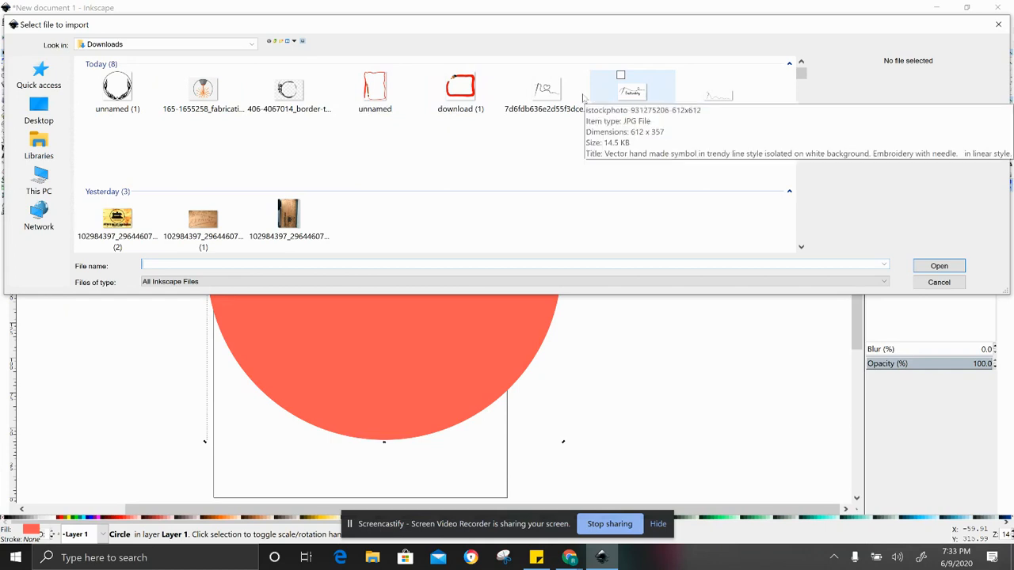
click(117, 88)
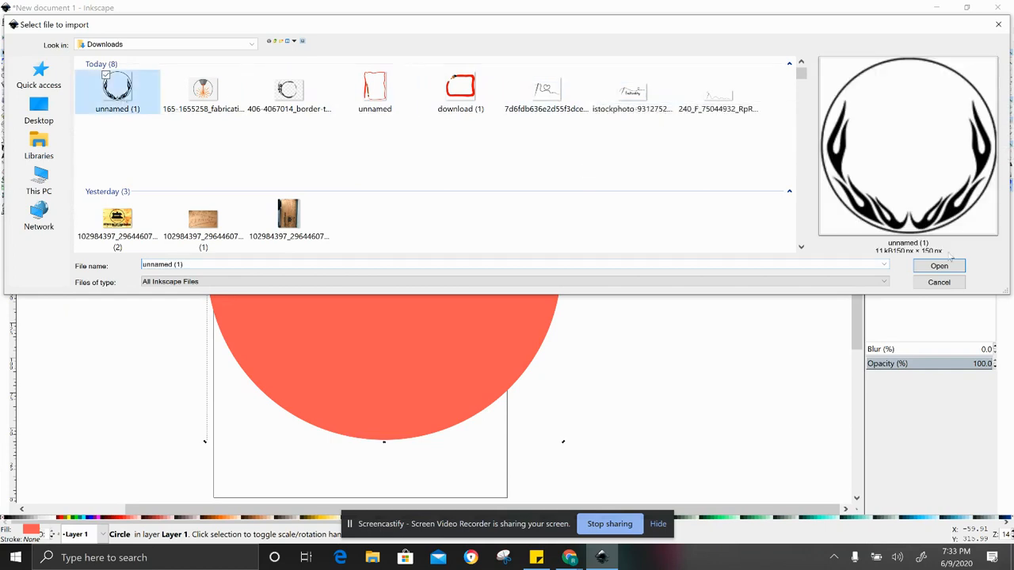
click(938, 266)
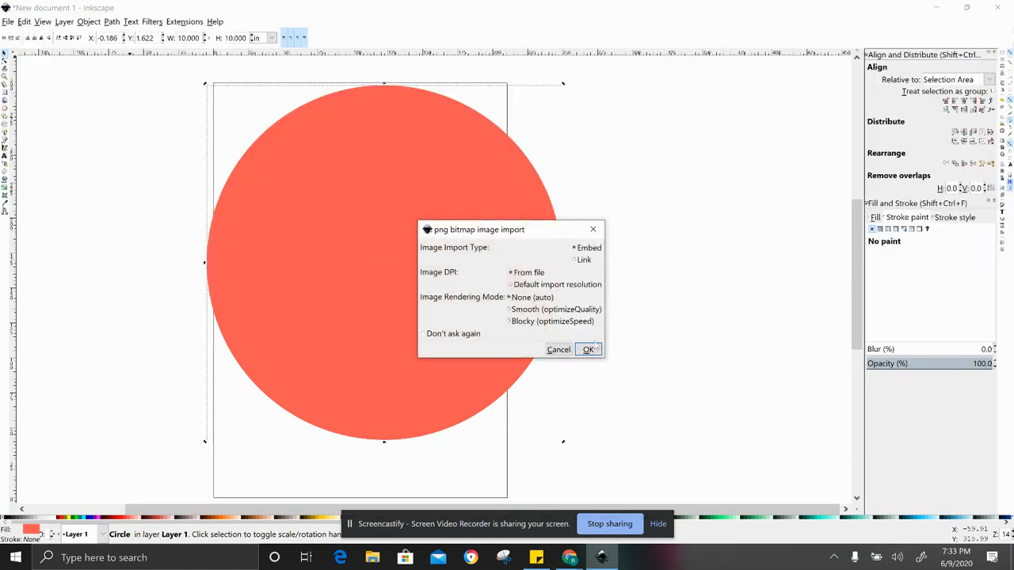
click(588, 350)
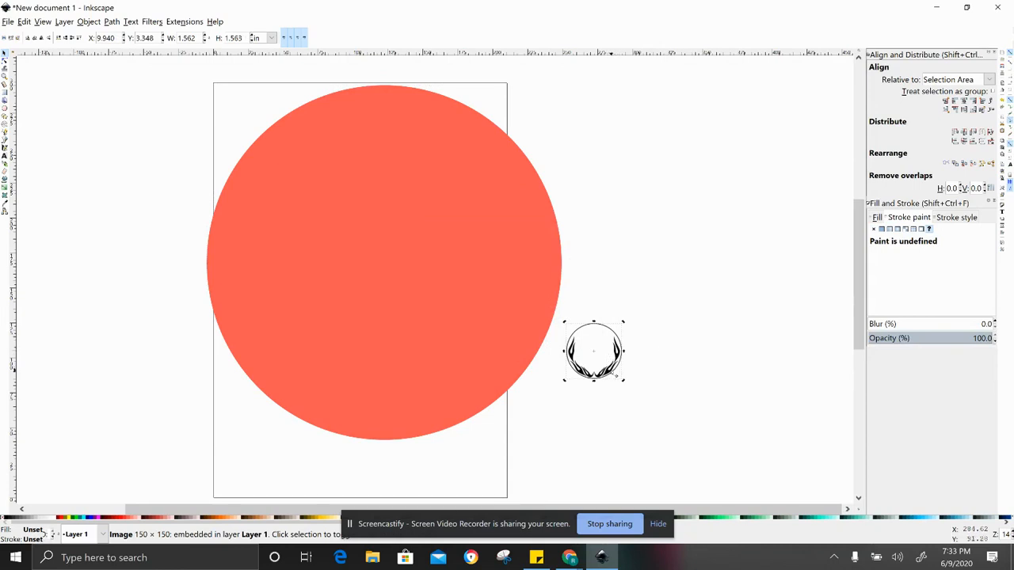
- Trace Bitmap the border image into a black vector path and drag it onto the circle
drag(594, 352, 649, 156)
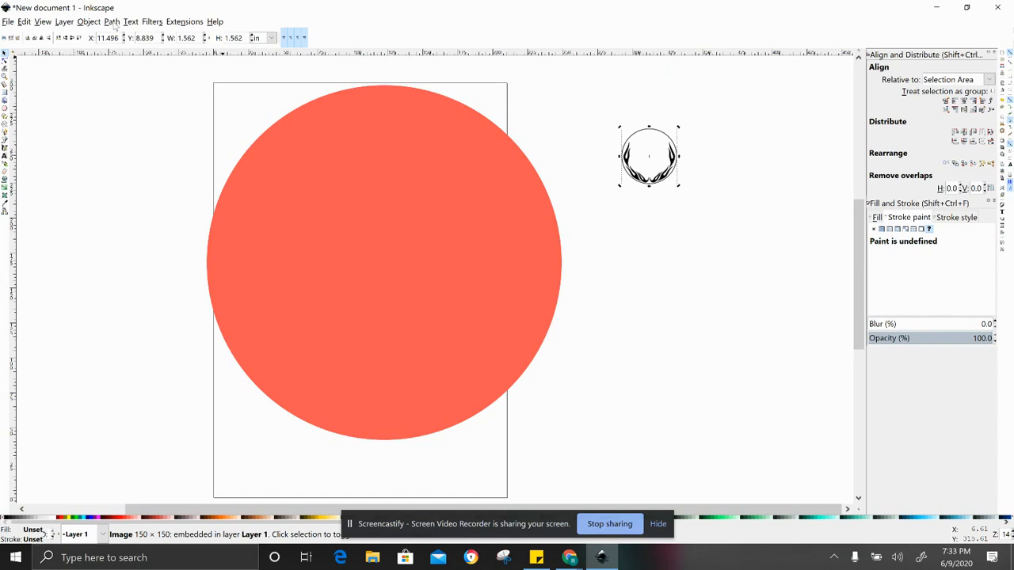
click(110, 22)
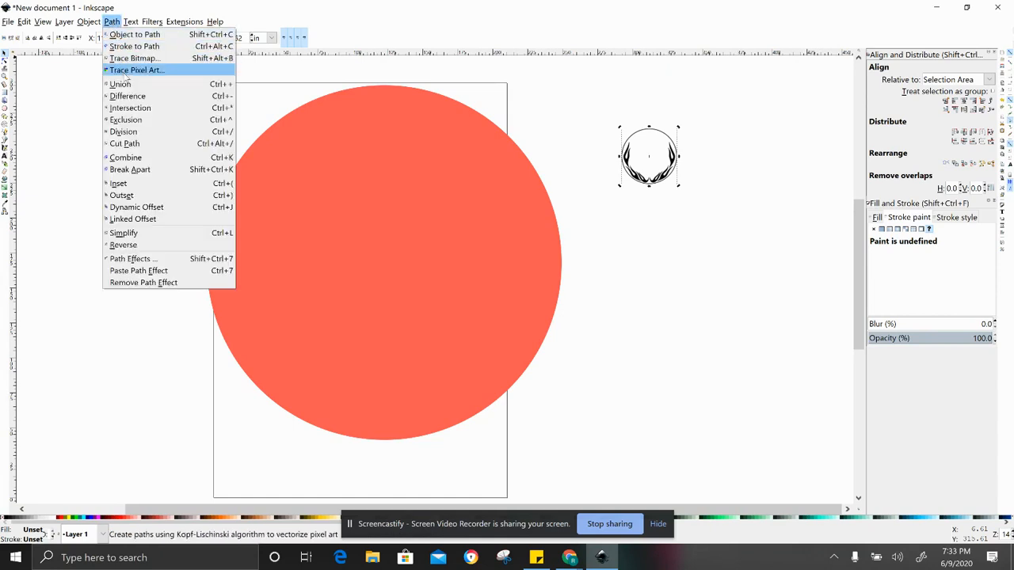
mouse_move(134, 57)
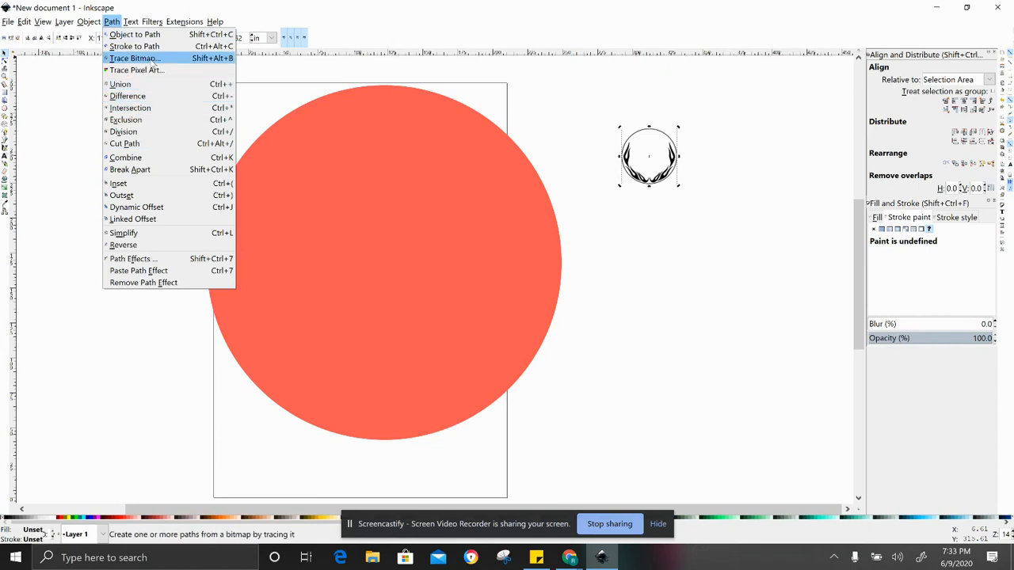
click(133, 57)
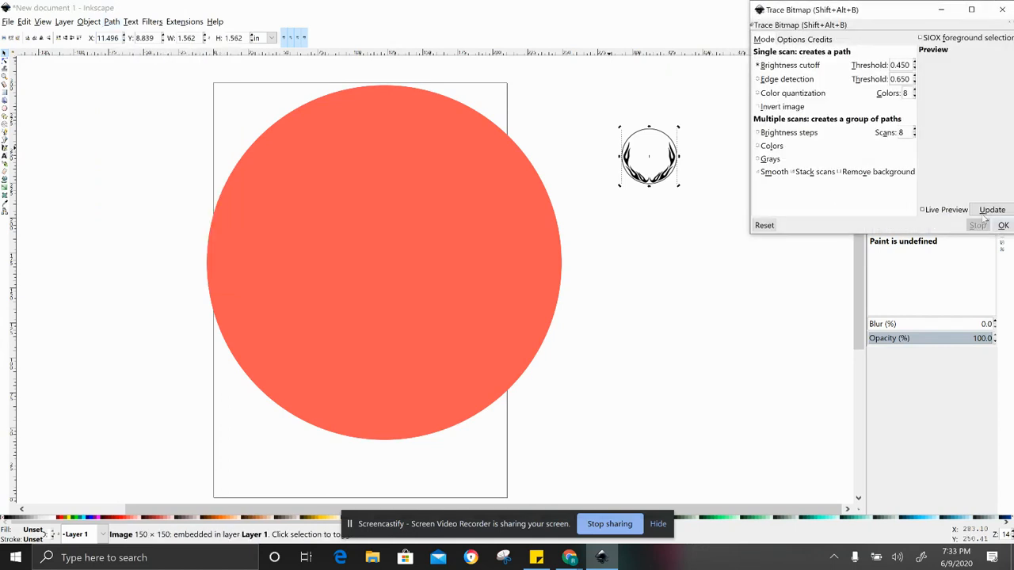
mouse_move(935, 60)
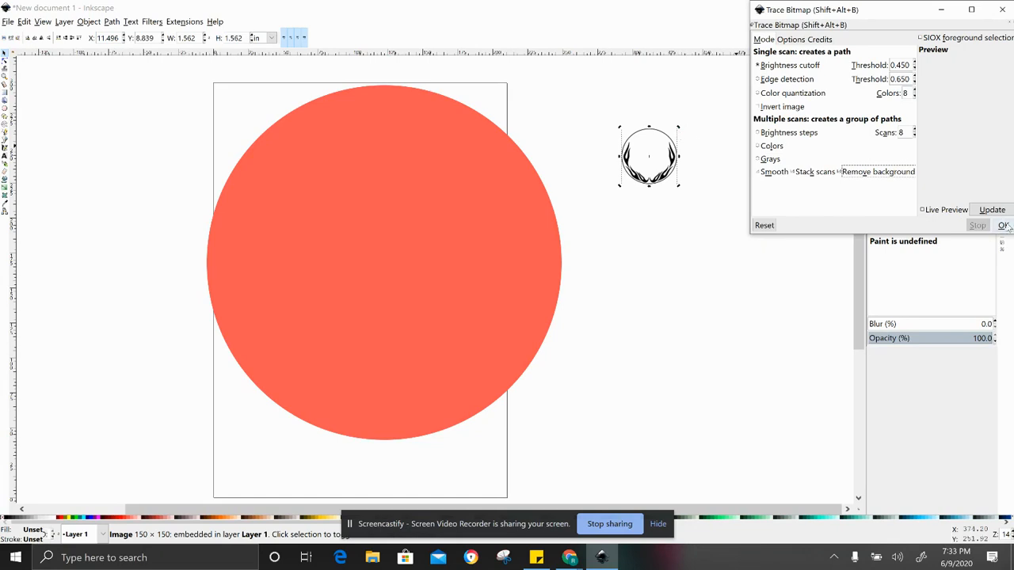
click(991, 209)
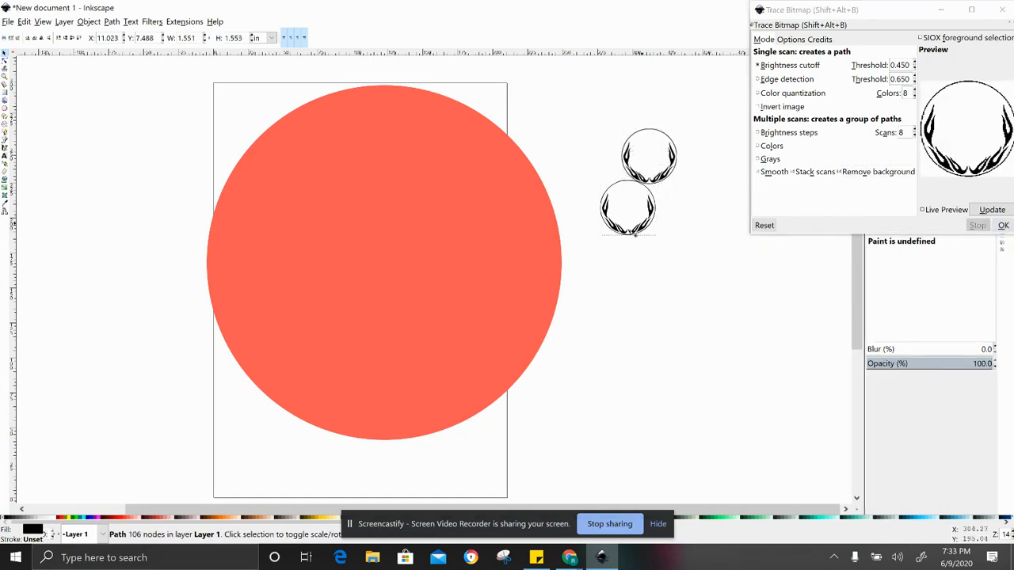
drag(626, 209, 539, 246)
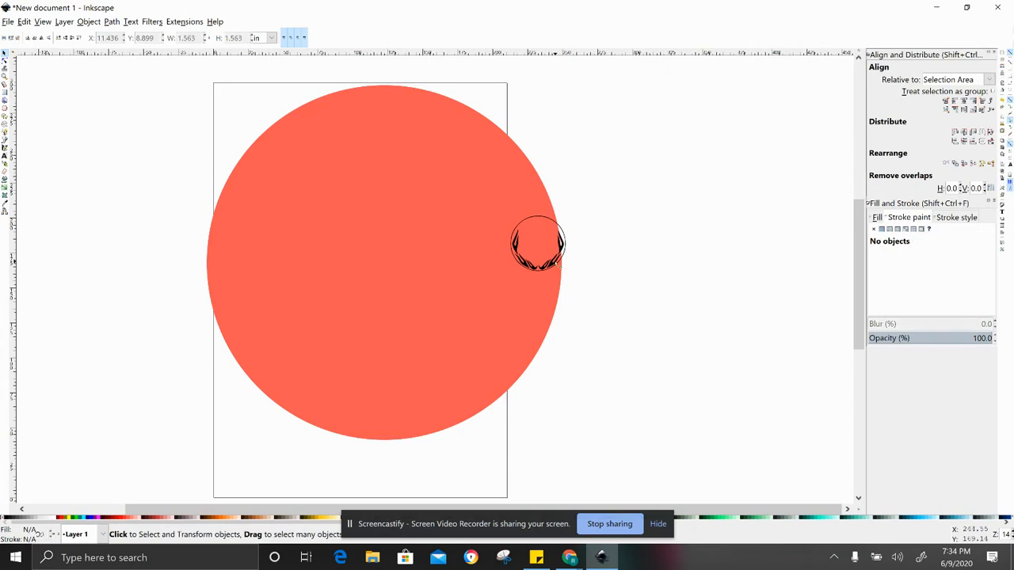
- Enlarge the traced border with its corner handles to sit just inside the circle's edge
drag(538, 244, 643, 218)
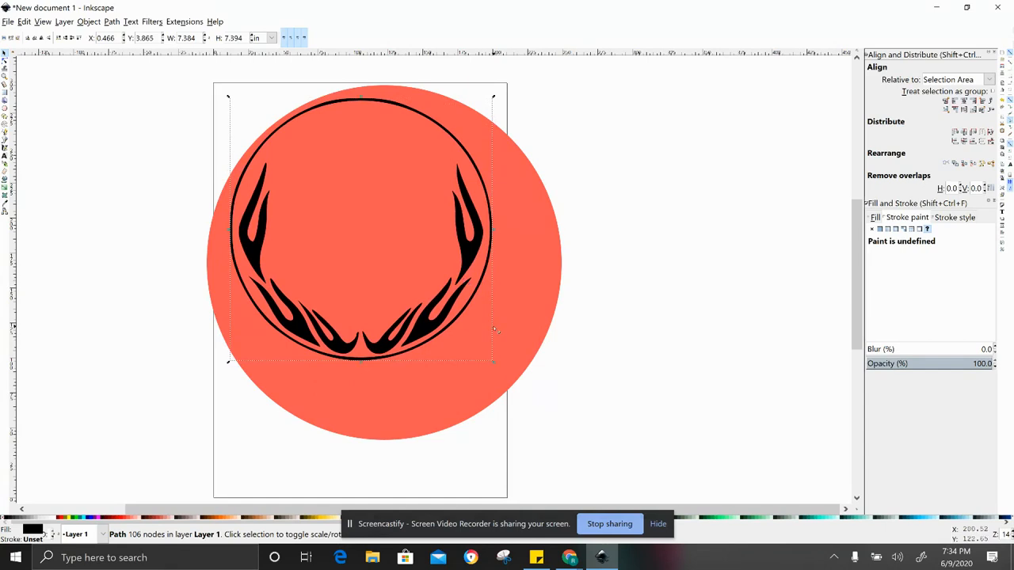
mouse_move(494, 367)
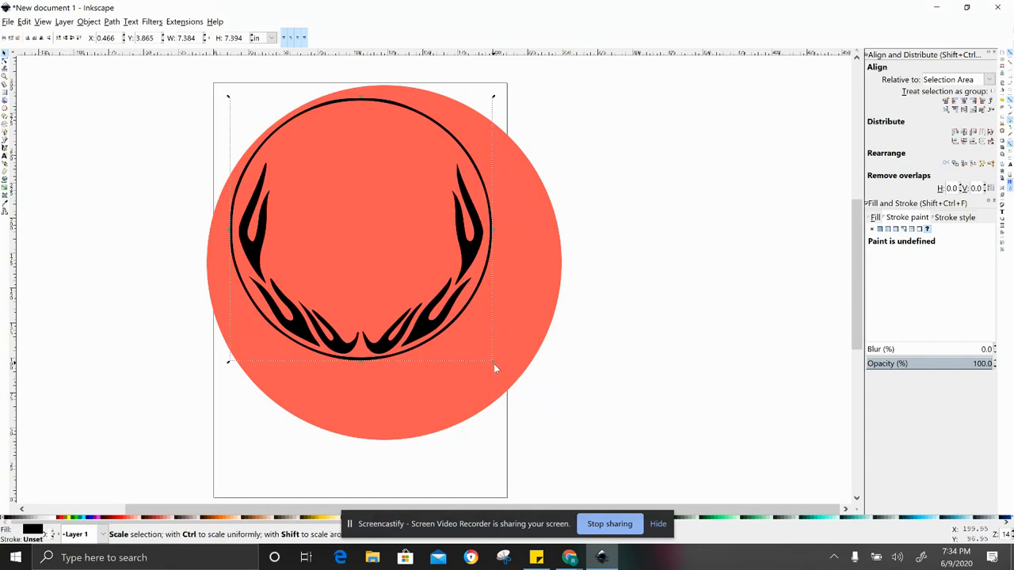
drag(494, 364, 543, 411)
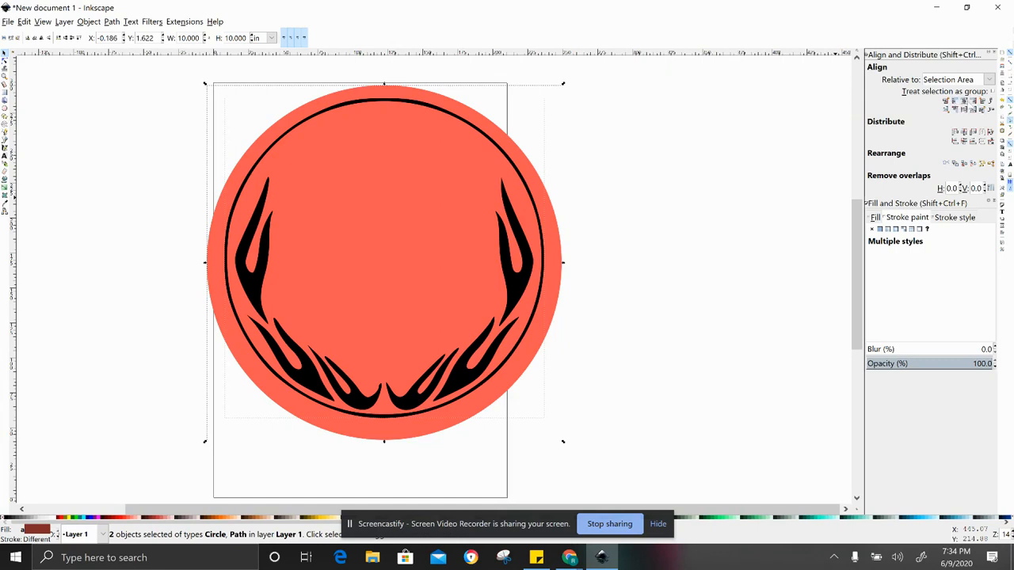
mouse_move(716, 250)
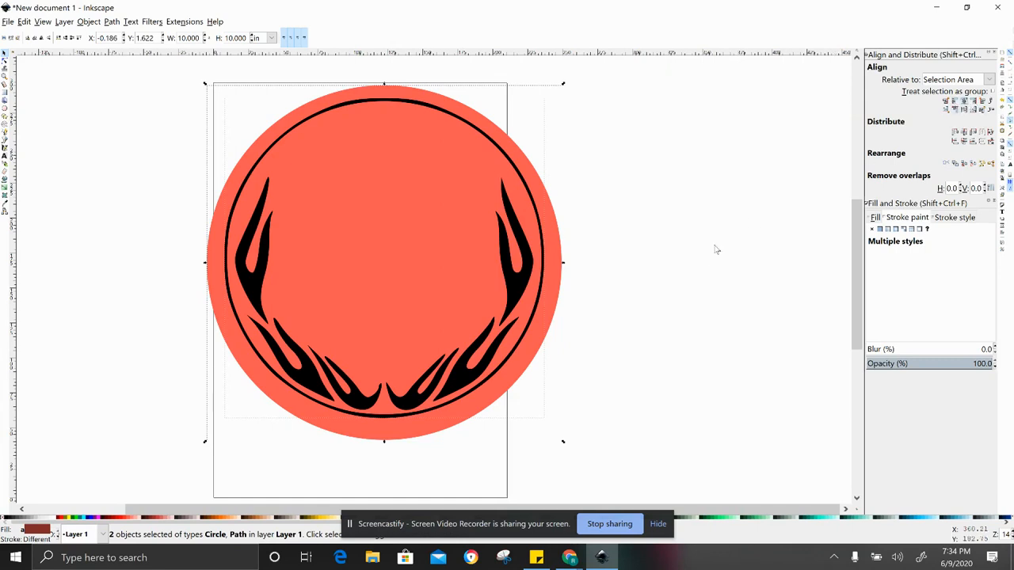
mouse_move(686, 267)
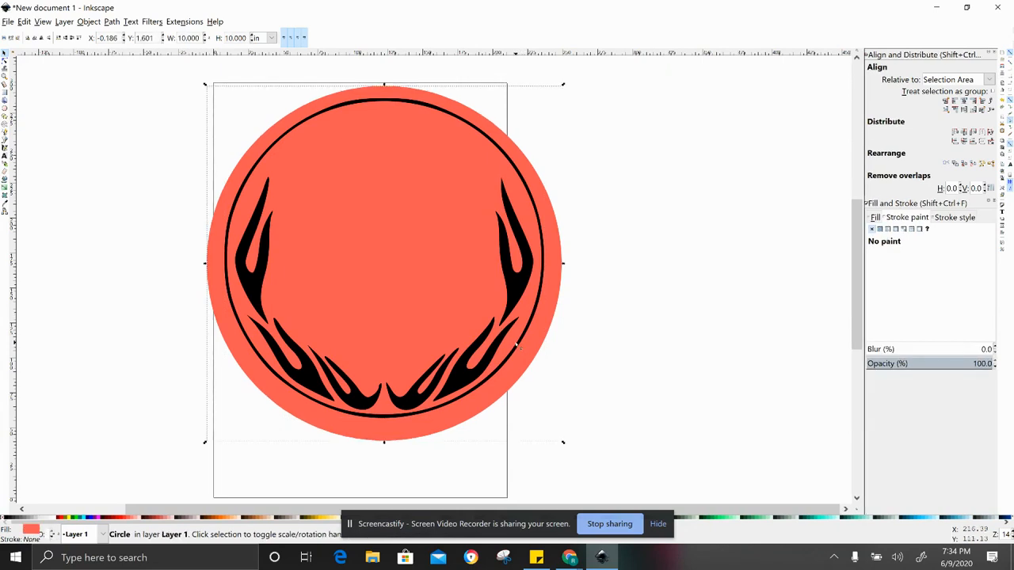
click(621, 280)
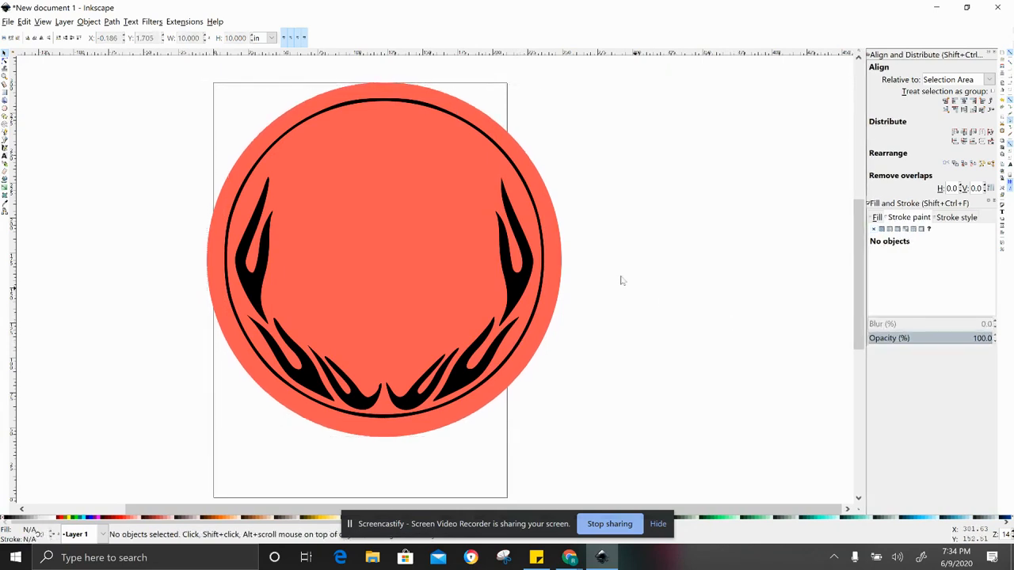
mouse_move(517, 263)
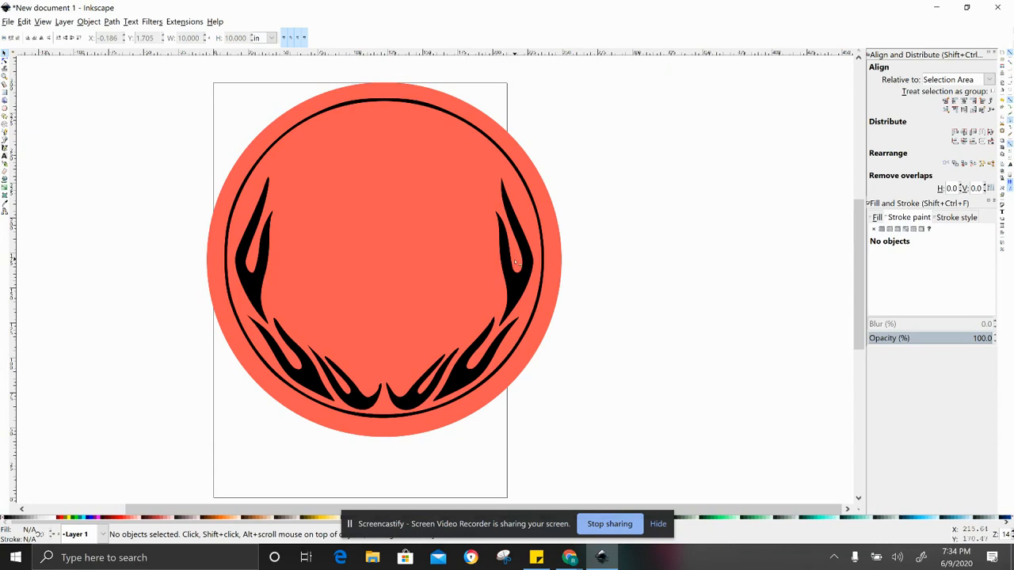
mouse_move(513, 282)
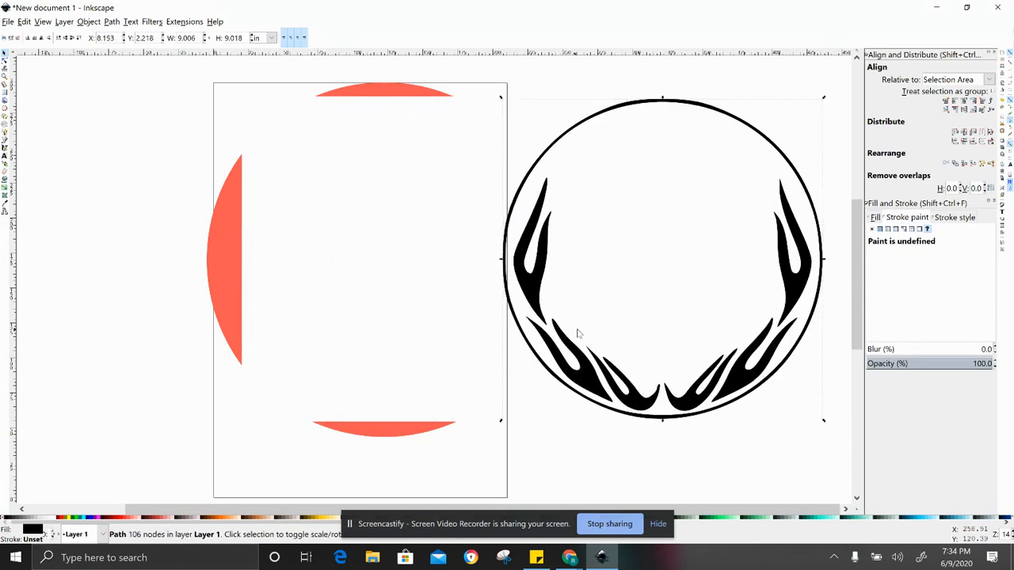
mouse_move(601, 330)
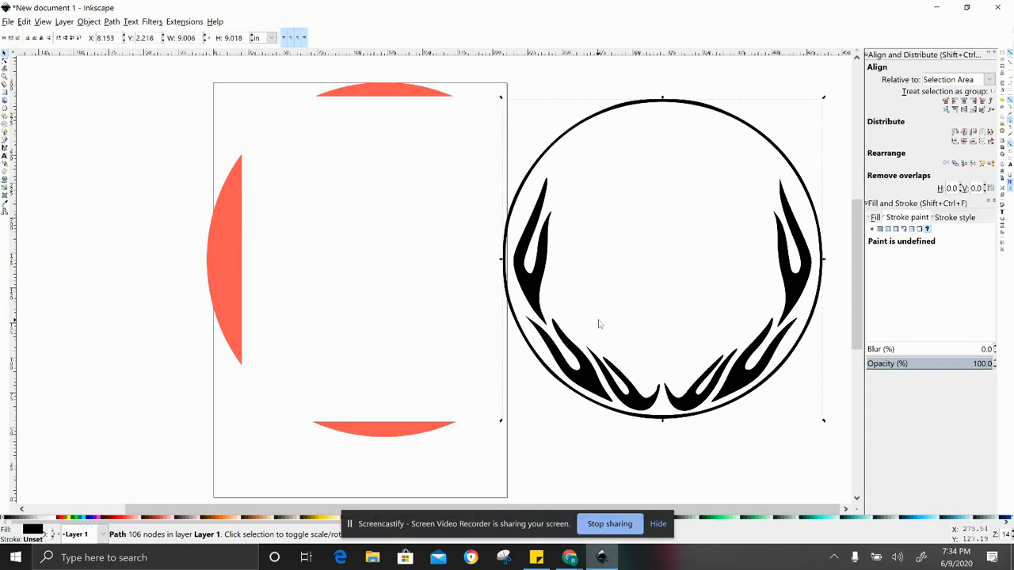
mouse_move(609, 317)
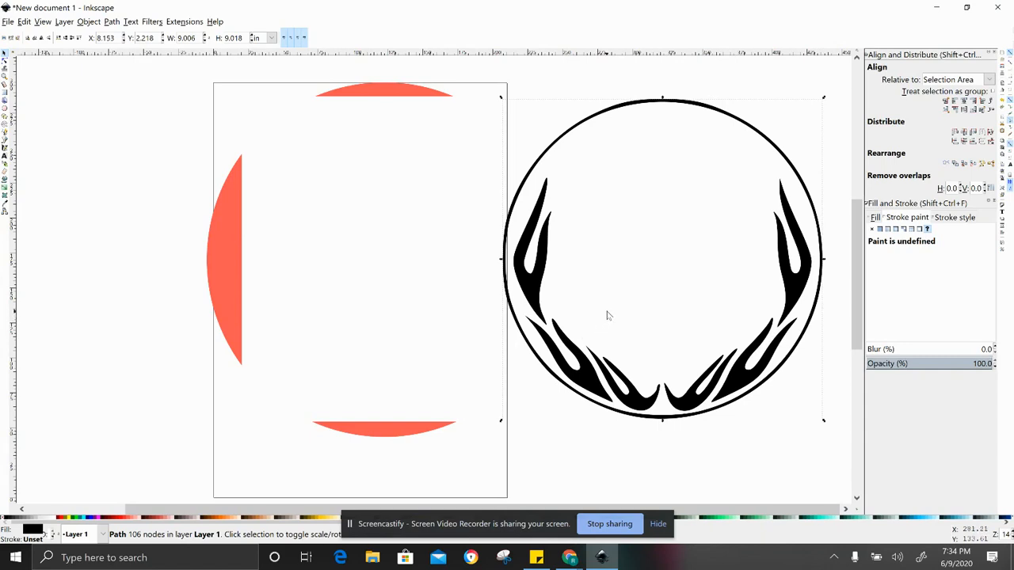
mouse_move(593, 293)
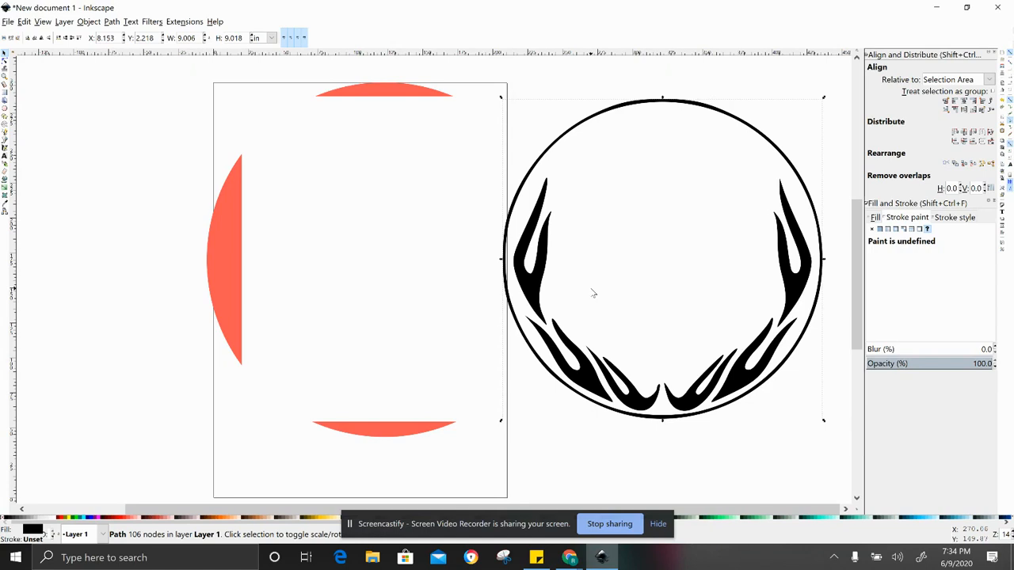
mouse_move(608, 293)
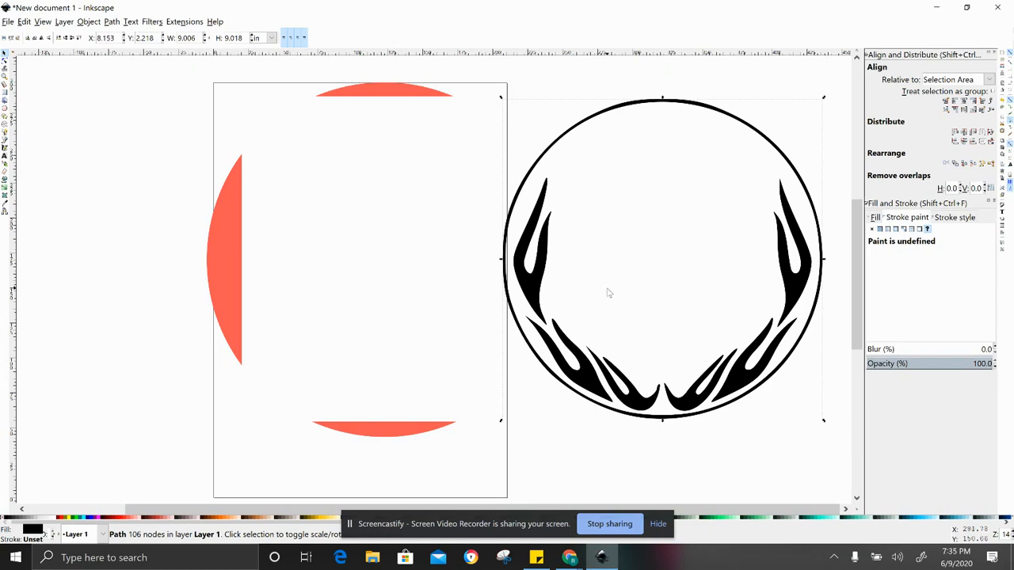
mouse_move(615, 406)
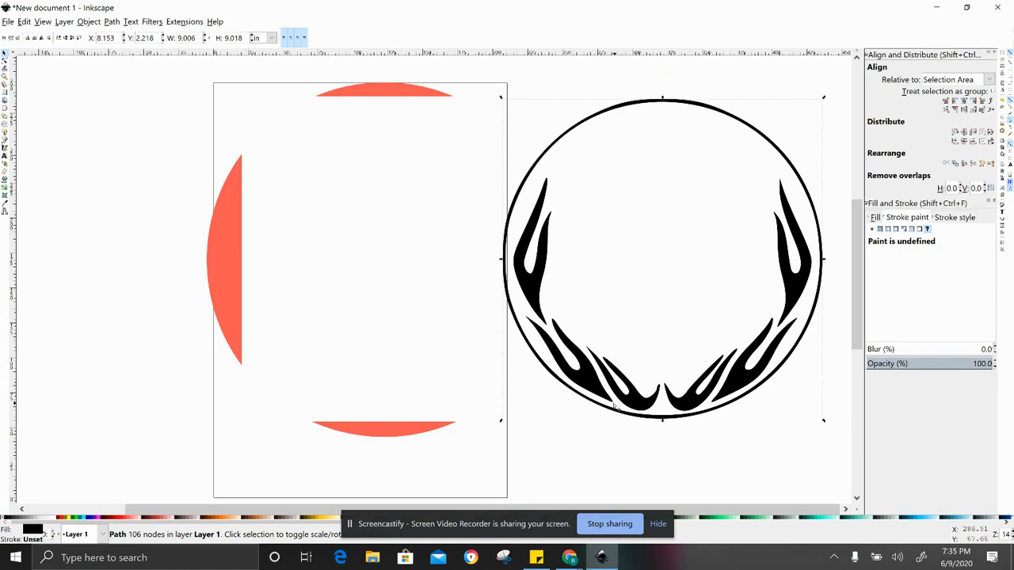
mouse_move(626, 393)
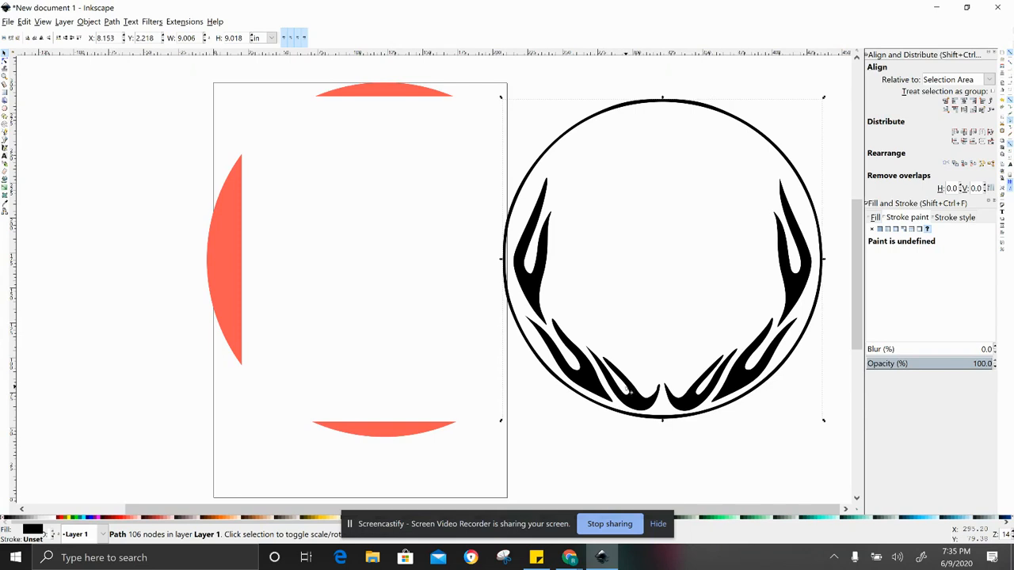